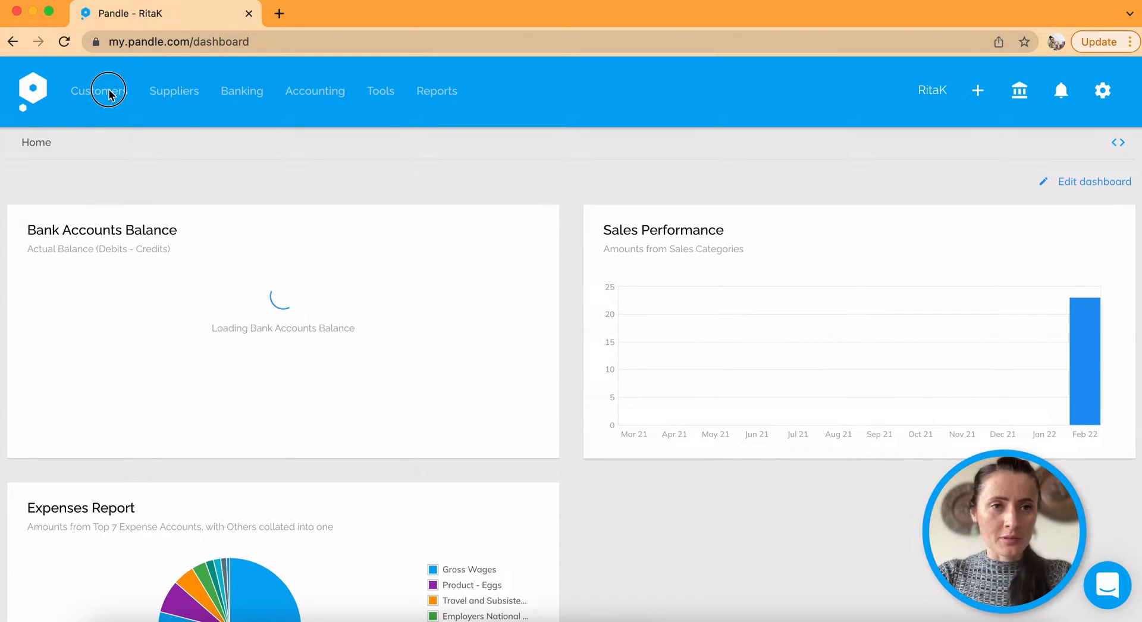
# Step: Open the Receivables Report from the customer list, showing £196.80 owed at 26/03/2022
pyautogui.click(98, 91)
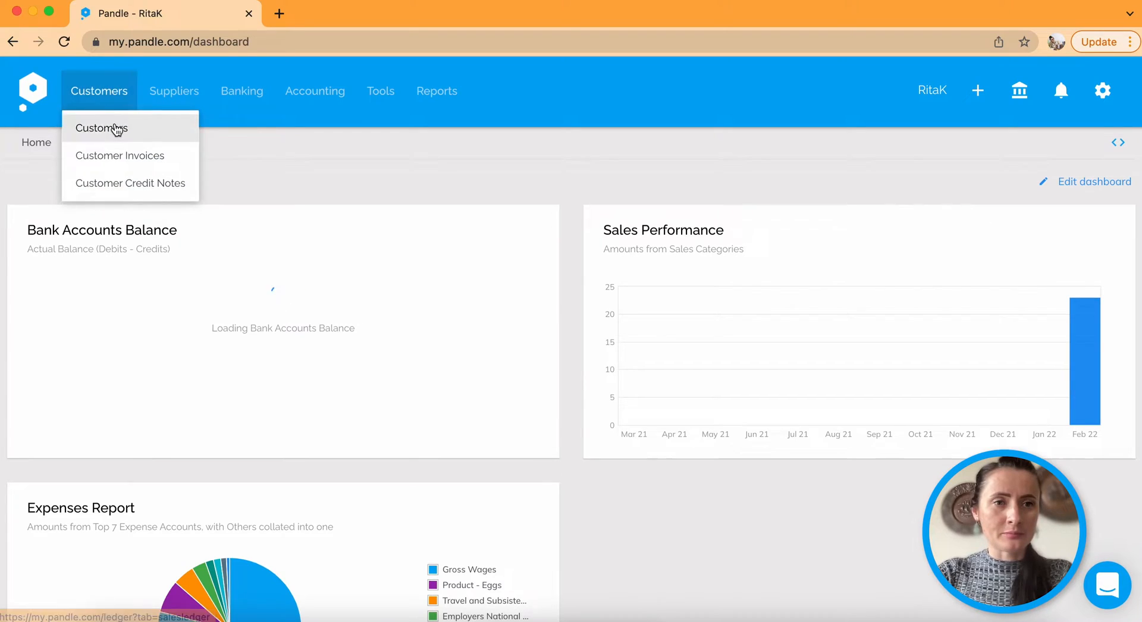
pyautogui.click(101, 128)
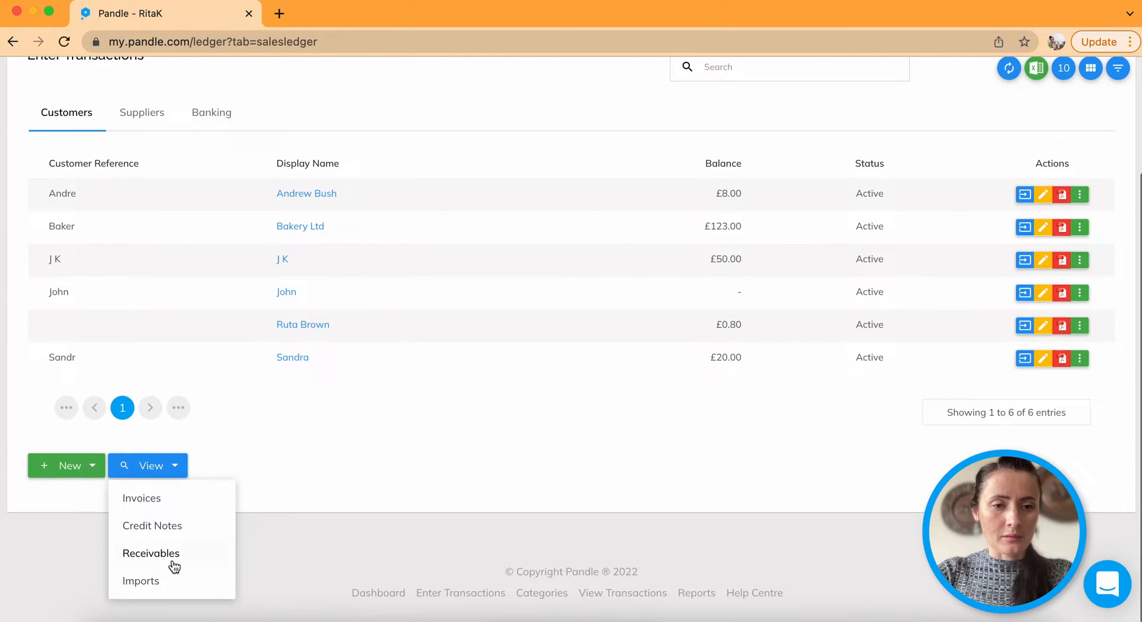
pyautogui.click(151, 553)
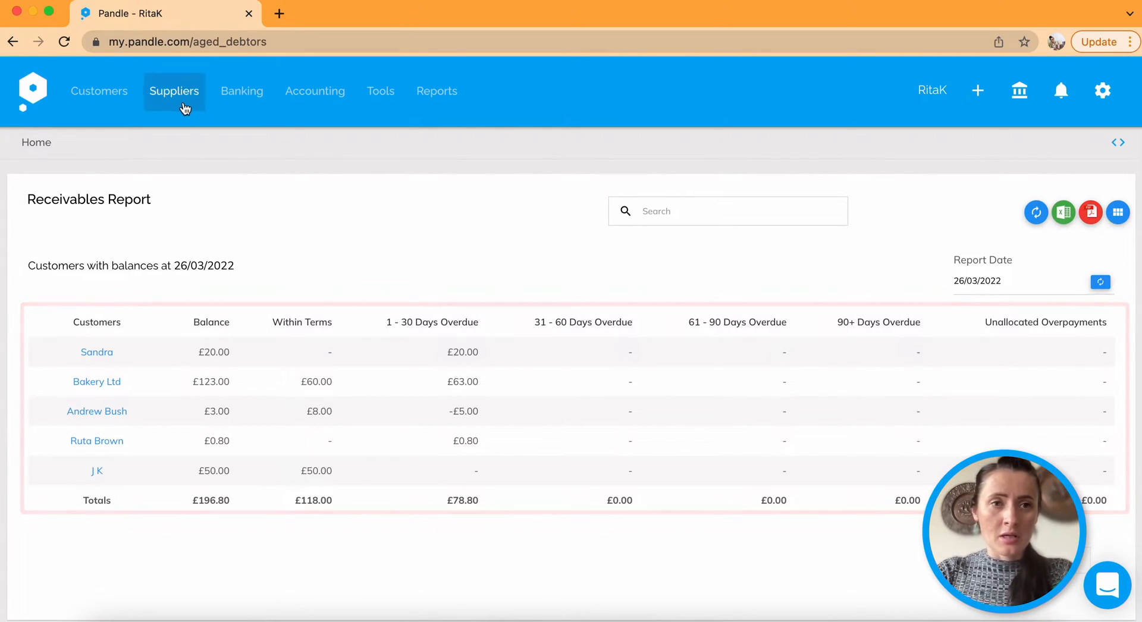
# Step: View the Payables Report for Phone Company, Green Ltd and Farmer Ltd, totalling £670.00
pyautogui.click(175, 90)
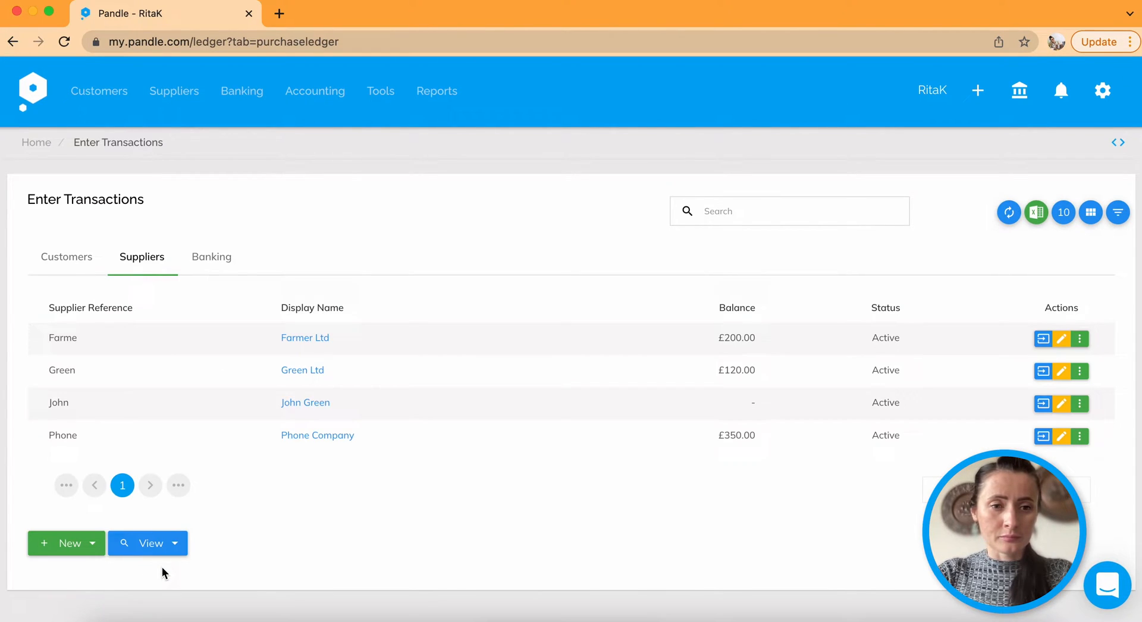
pyautogui.click(146, 543)
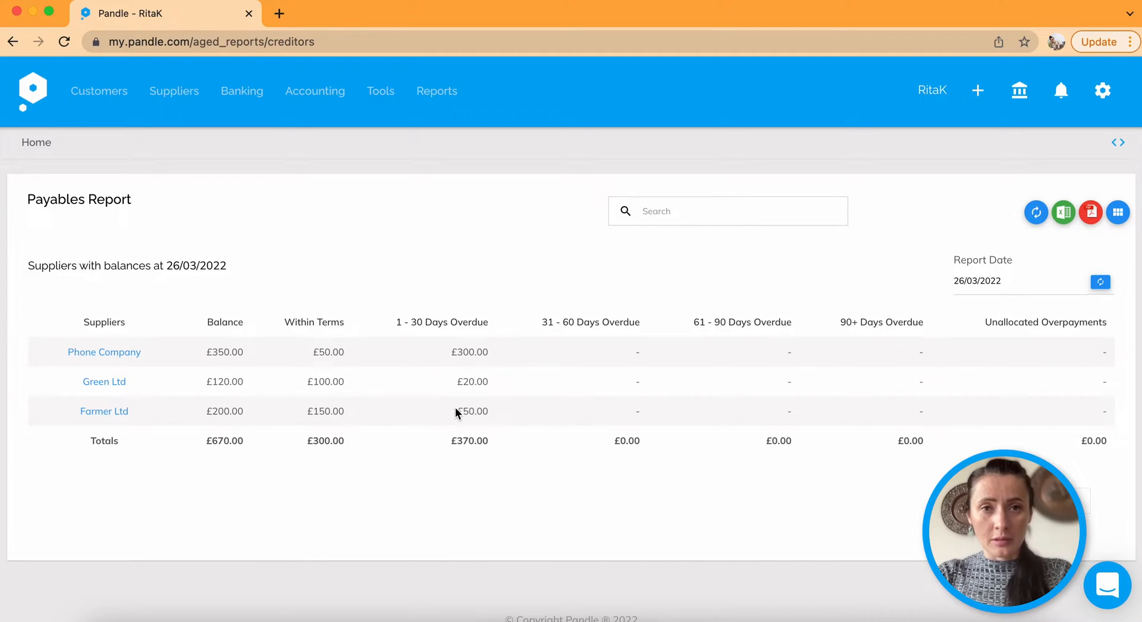
pyautogui.click(98, 91)
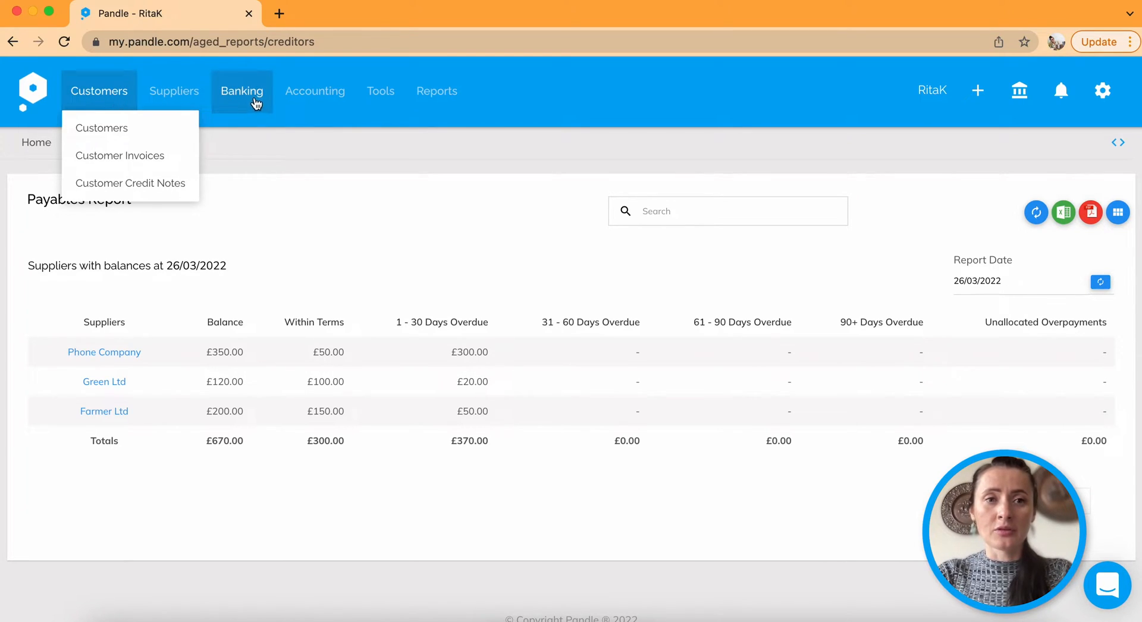
# Step: Start entering Lloyds Bank (Personal) transactions with a Customer Receipt first line
pyautogui.click(118, 142)
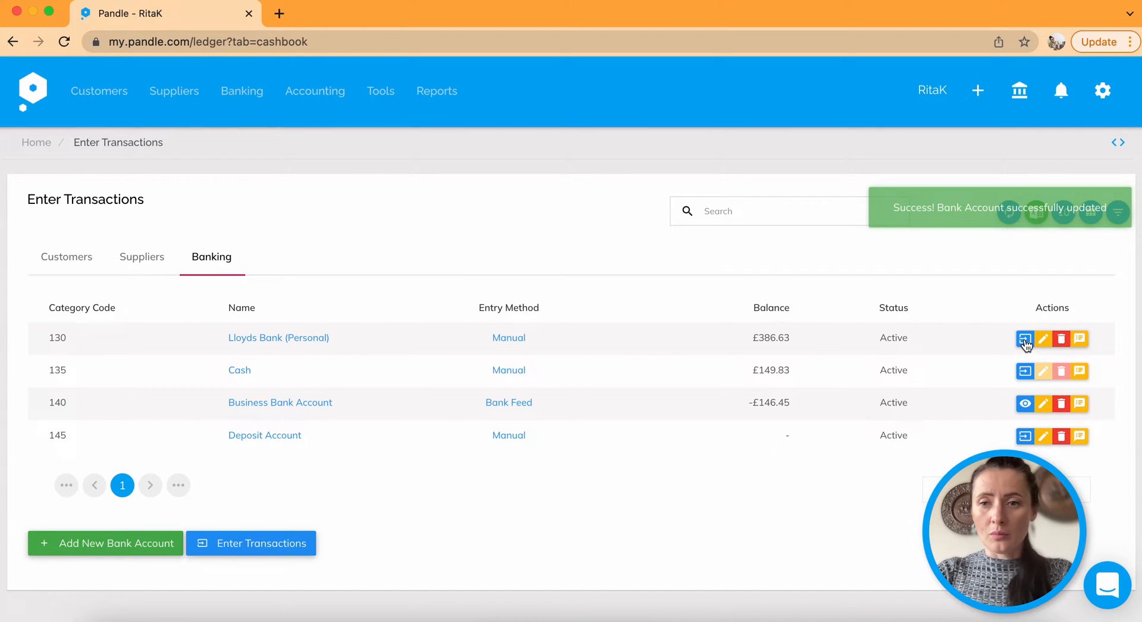
pyautogui.click(1024, 338)
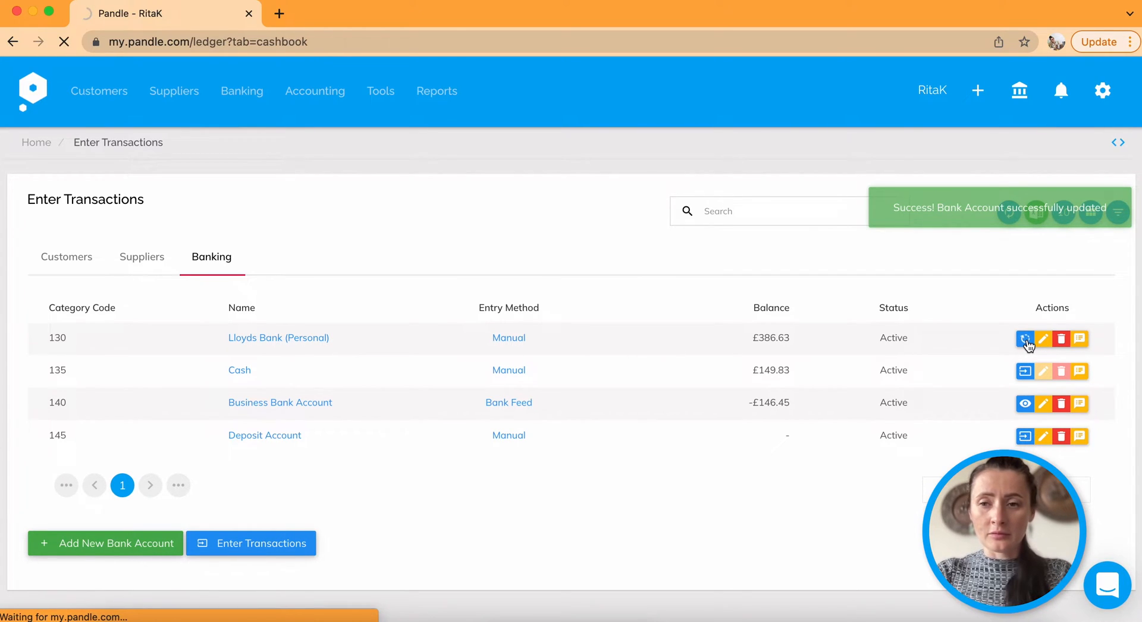
pyautogui.click(1025, 338)
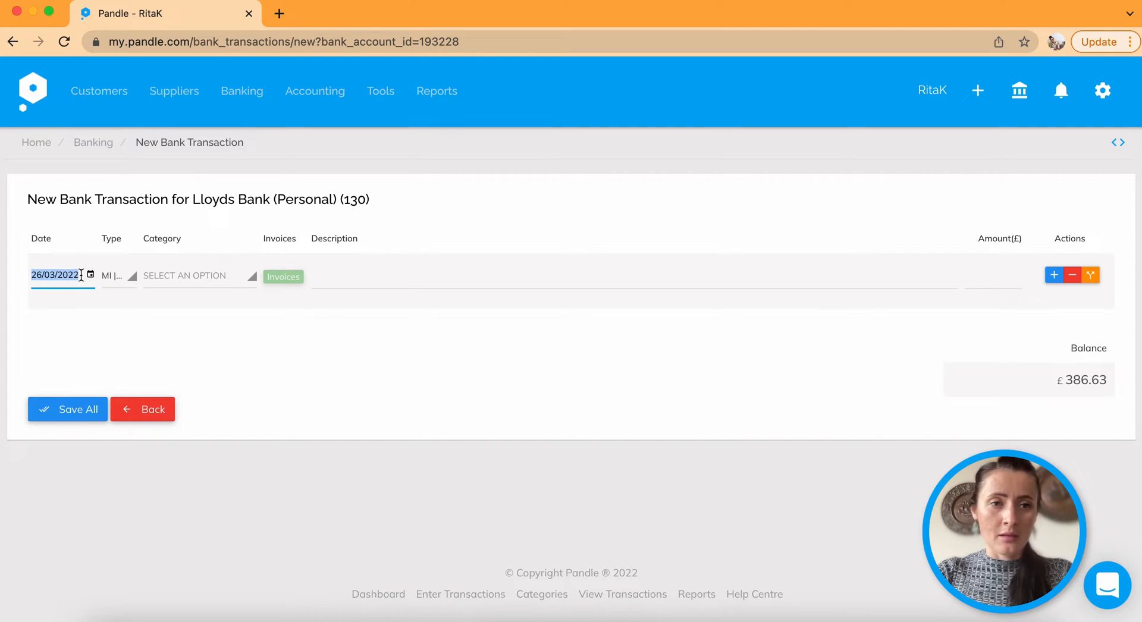
pyautogui.click(114, 276)
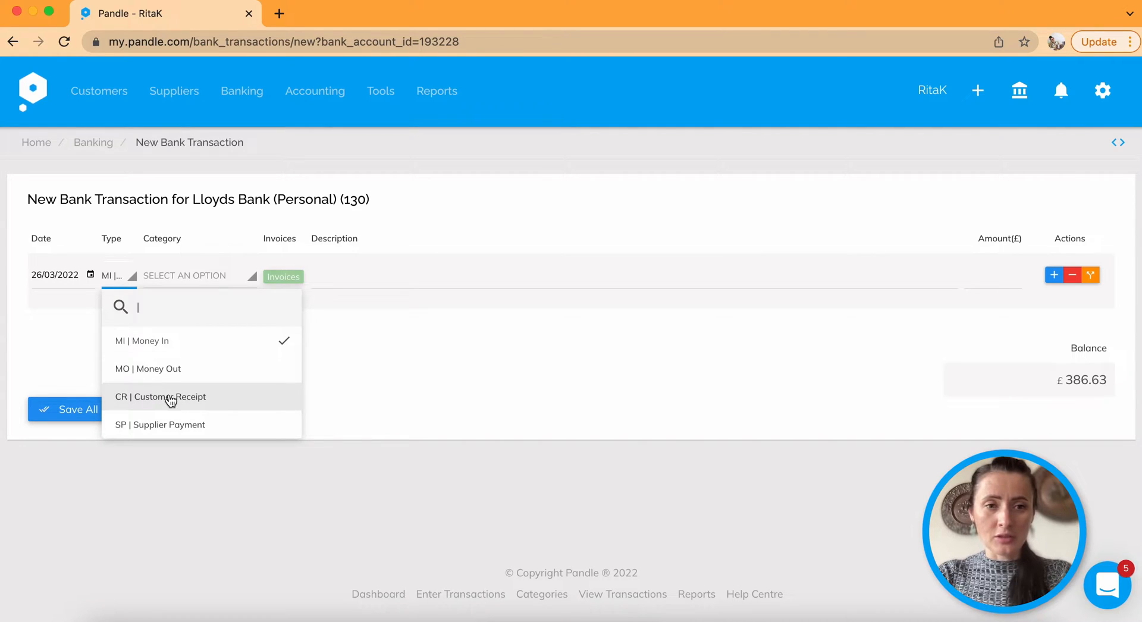
pyautogui.click(159, 396)
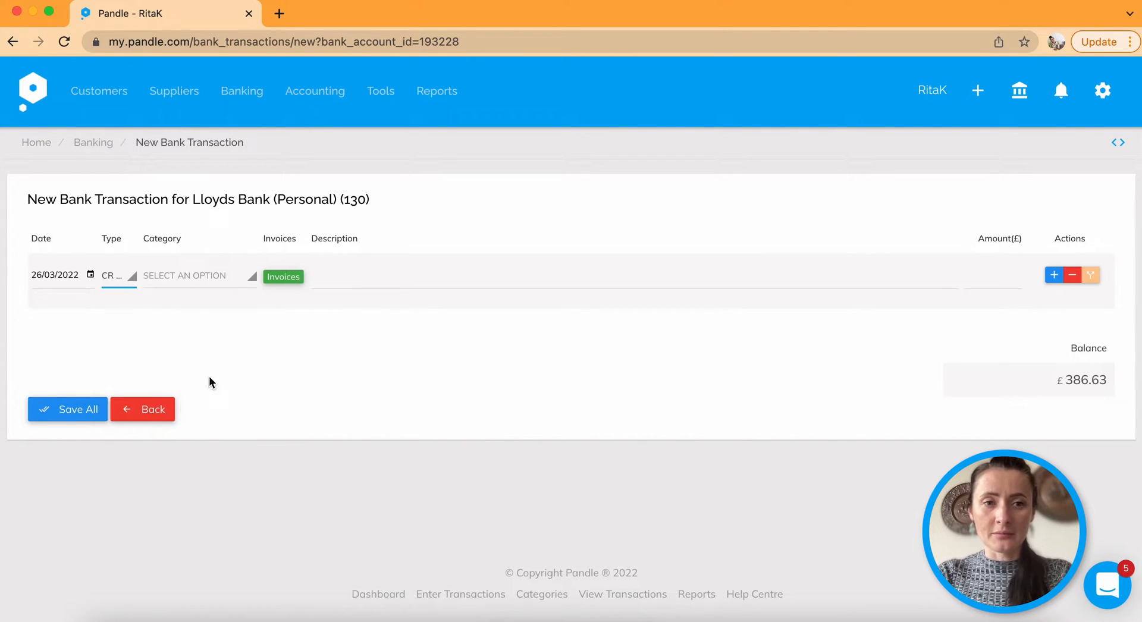
pyautogui.click(197, 275)
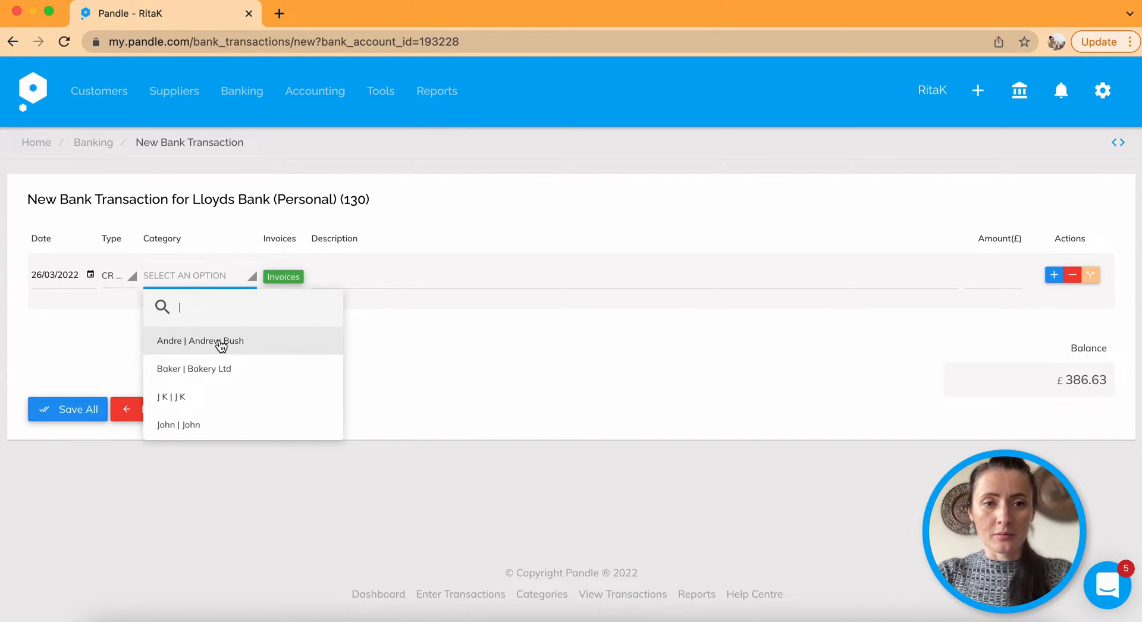
pyautogui.click(200, 341)
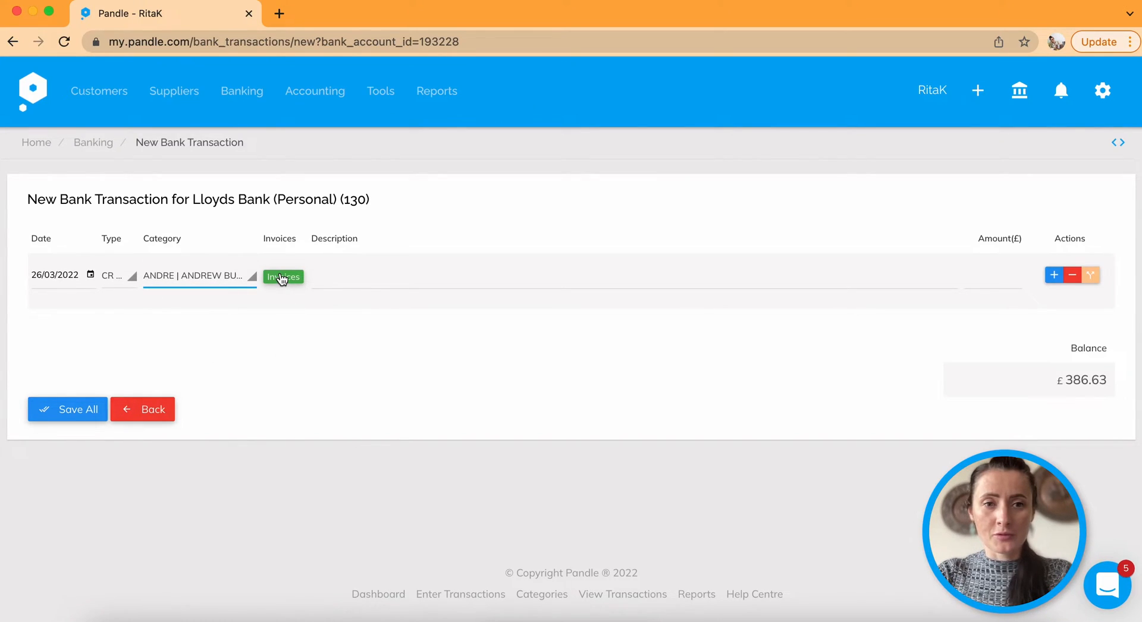
pyautogui.click(283, 276)
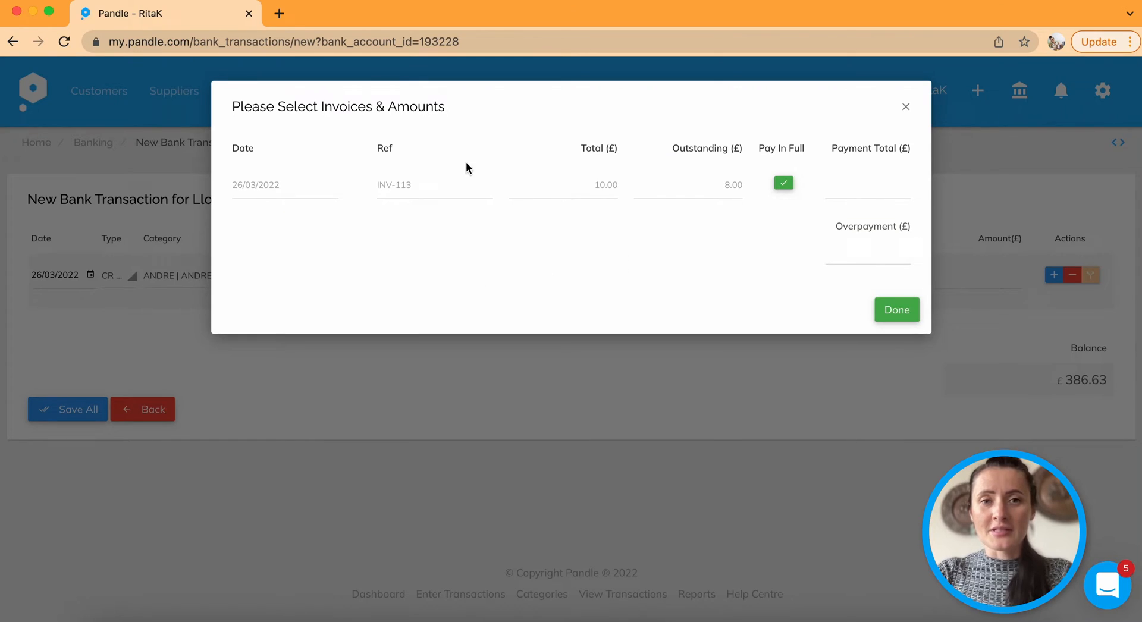
pyautogui.moveTo(754, 188)
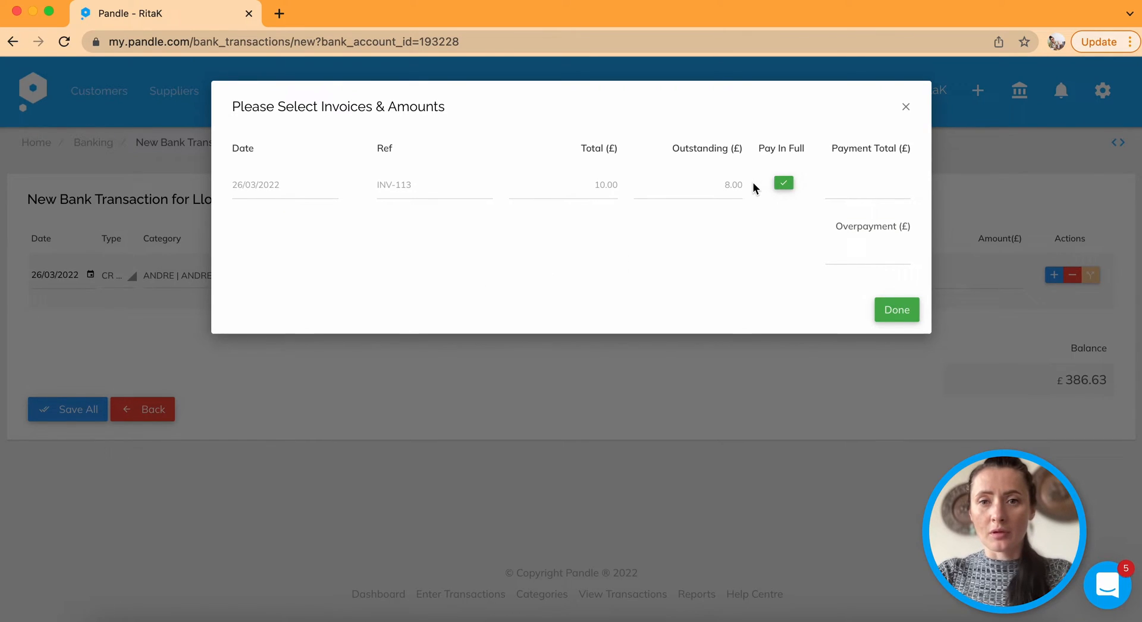
pyautogui.click(784, 182)
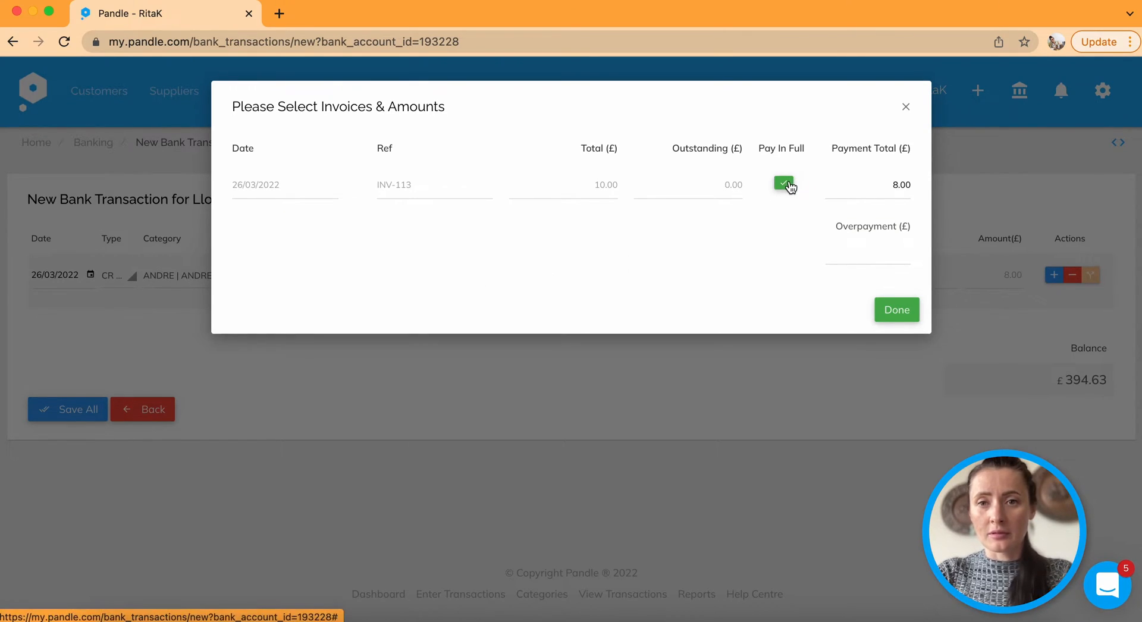
pyautogui.click(897, 310)
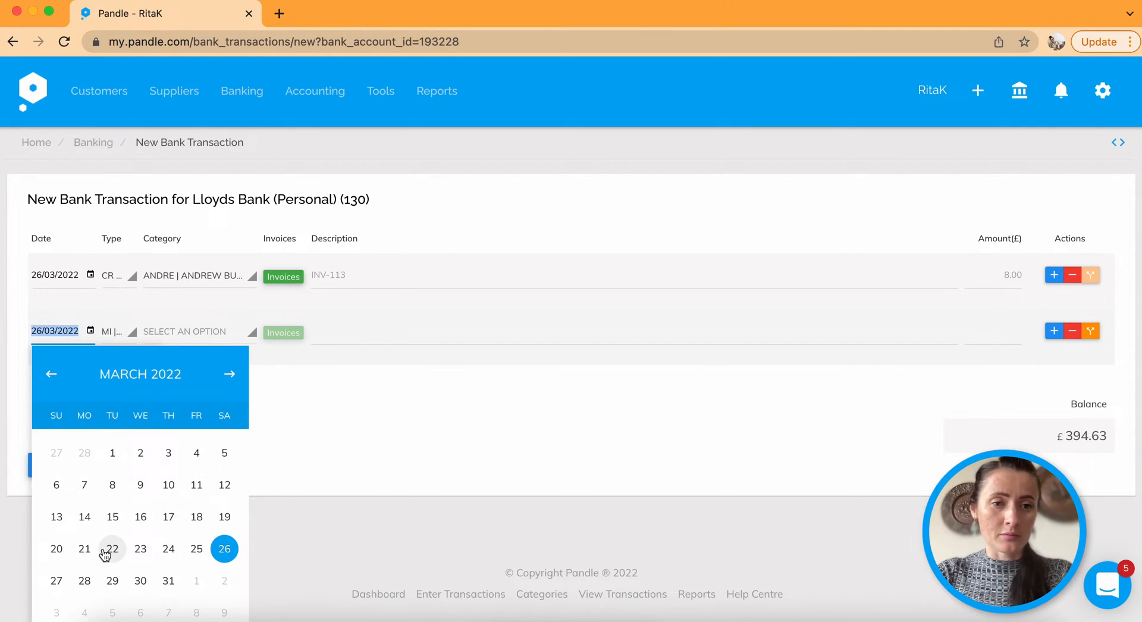
# Step: Make the second line a 22/03/2022 Customer Receipt for Bakery Ltd
pyautogui.click(113, 549)
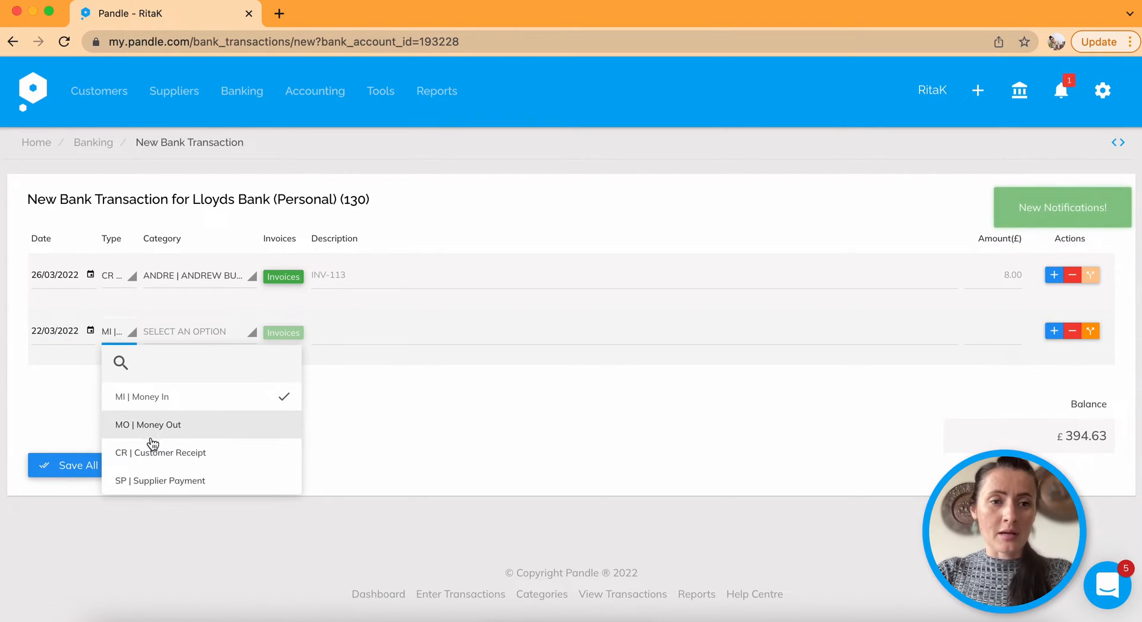
pyautogui.click(149, 453)
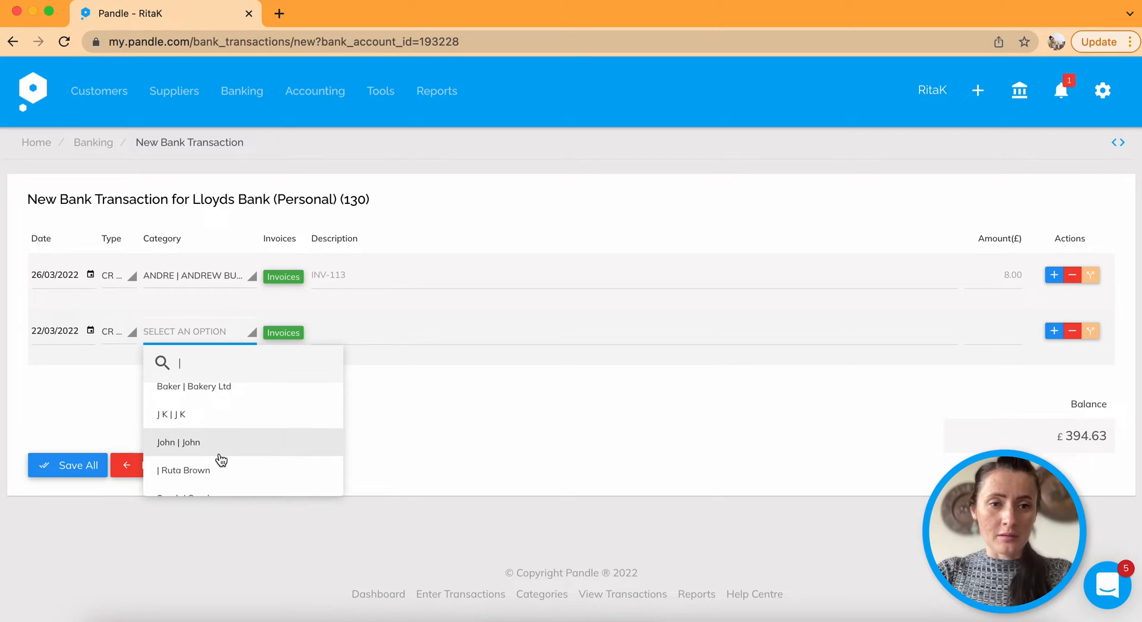
pyautogui.scroll(-3)
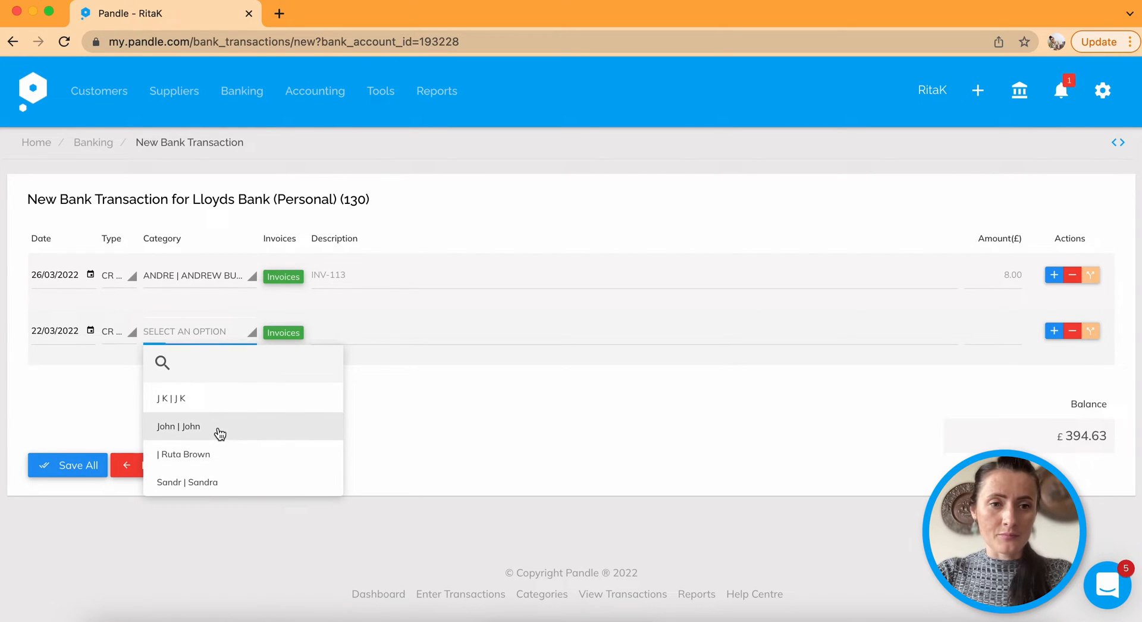
pyautogui.click(179, 427)
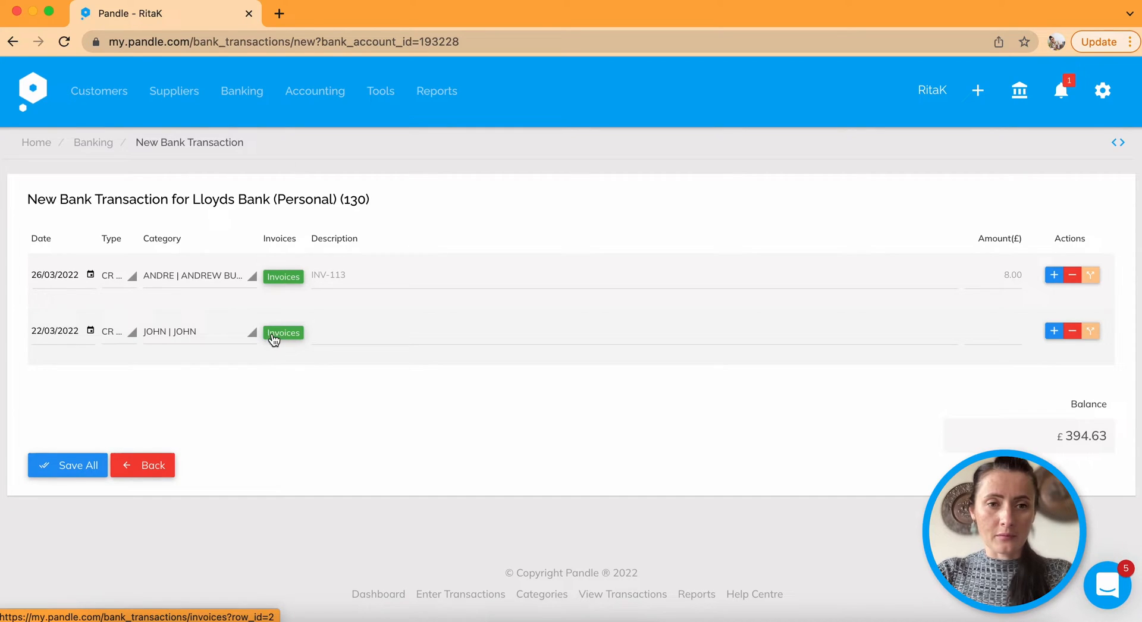
pyautogui.click(197, 331)
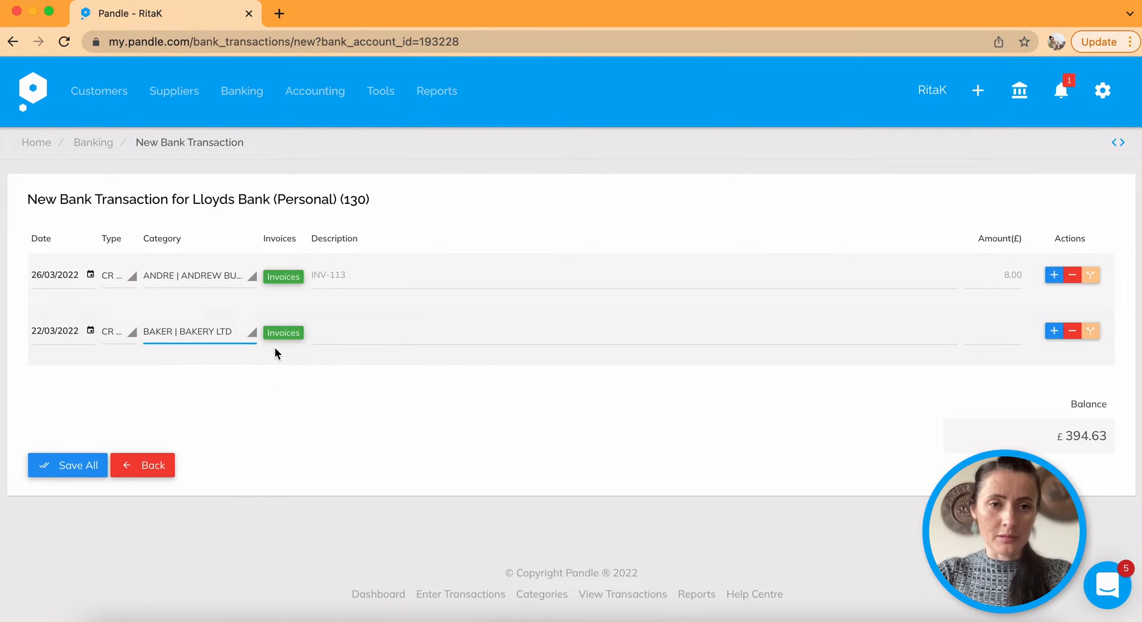
# Step: Pay Bakery Ltd invoices INV-104, INV-106 and INV-110 in full, totalling £63.00
pyautogui.click(283, 333)
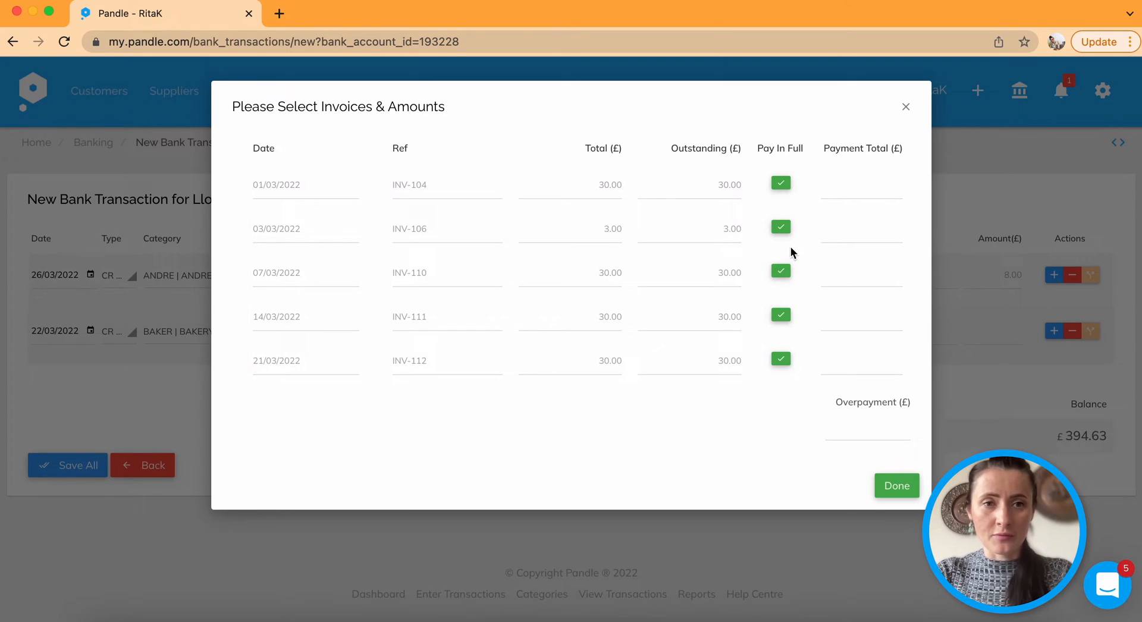
pyautogui.click(780, 183)
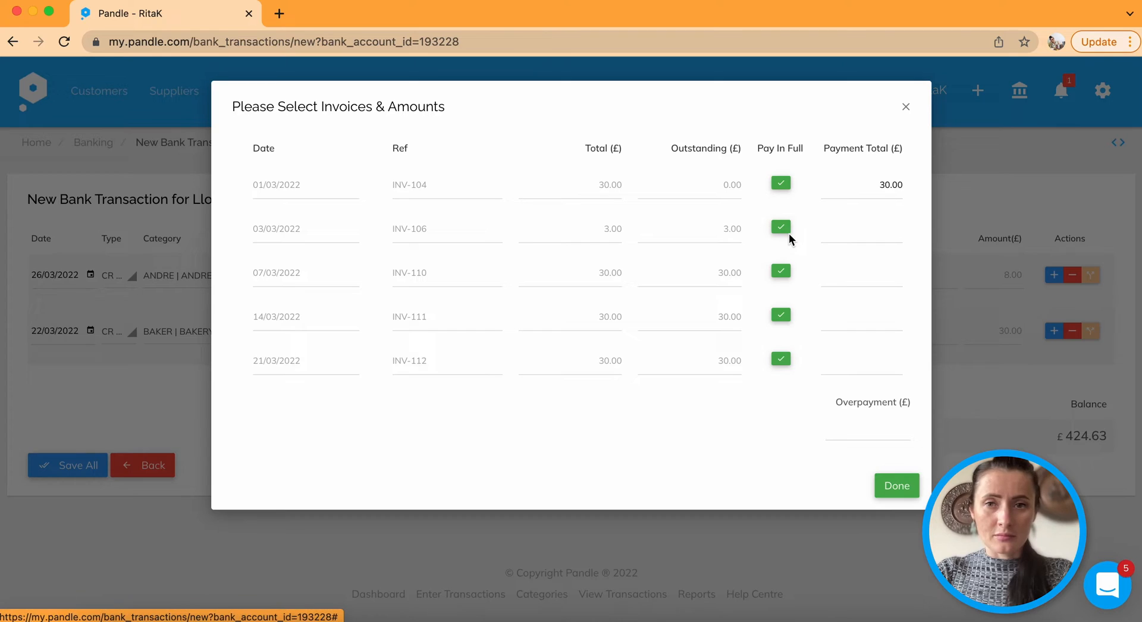
pyautogui.click(780, 226)
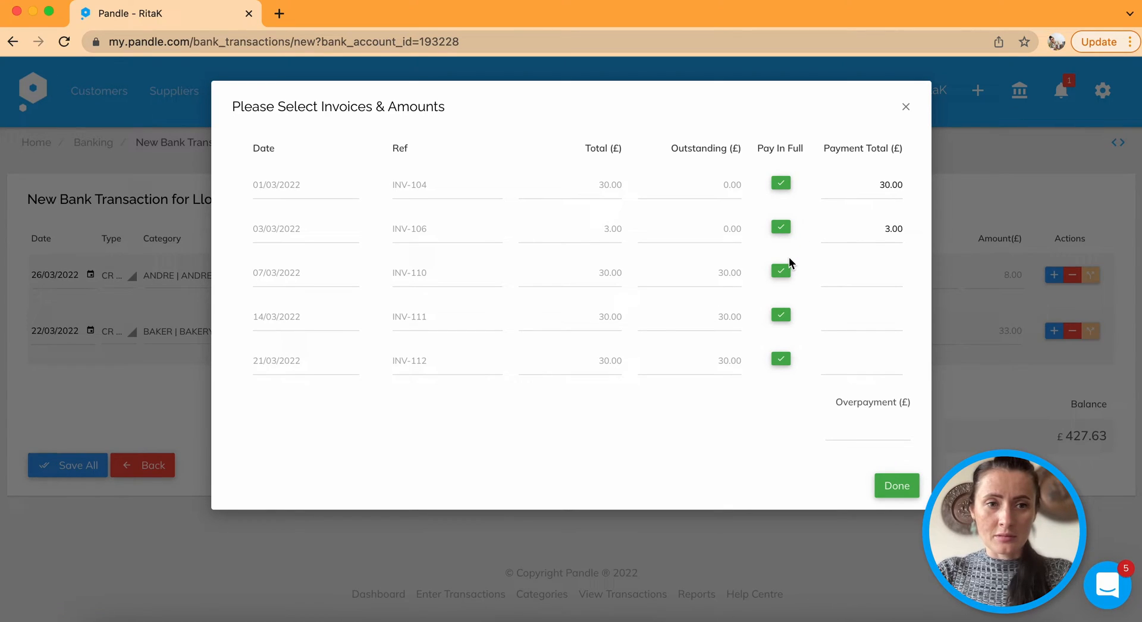
pyautogui.click(780, 272)
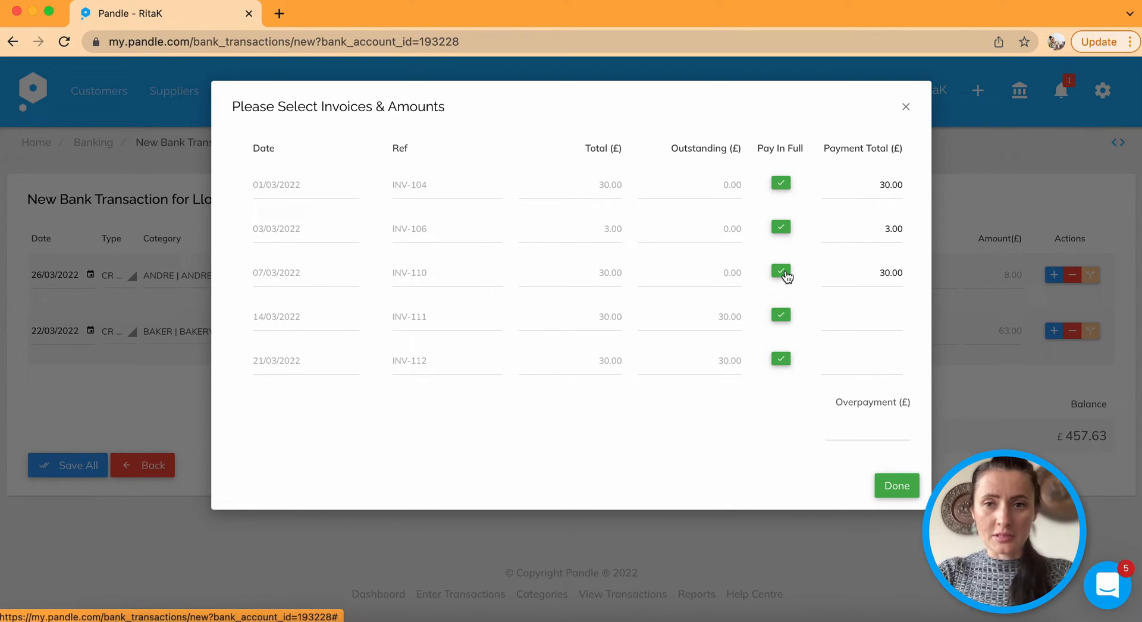
pyautogui.moveTo(896, 486)
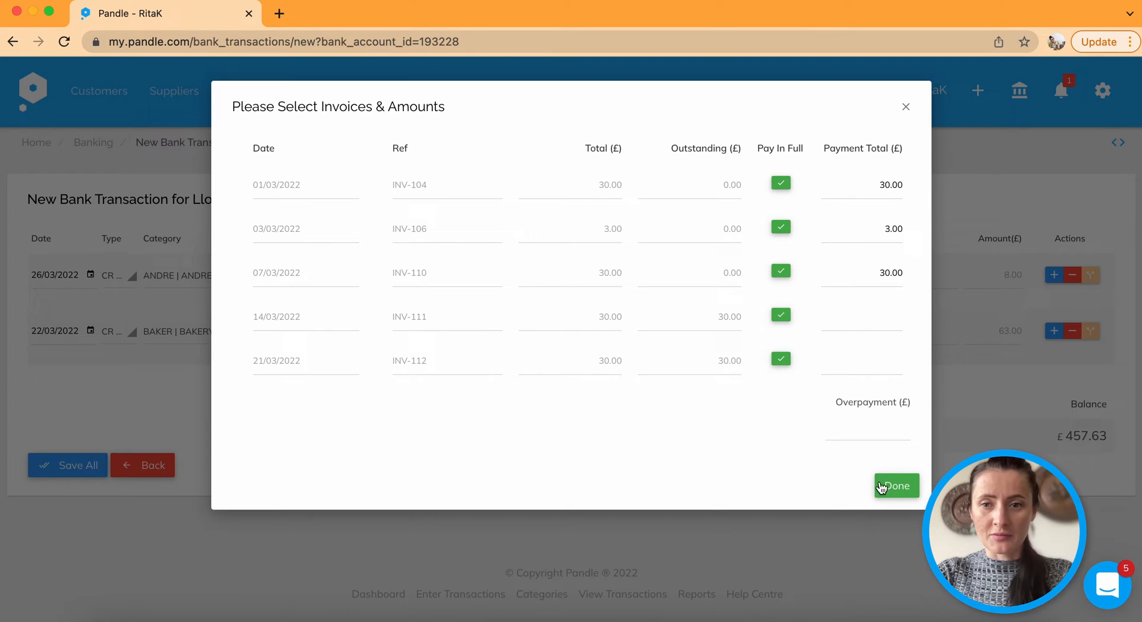
pyautogui.click(896, 486)
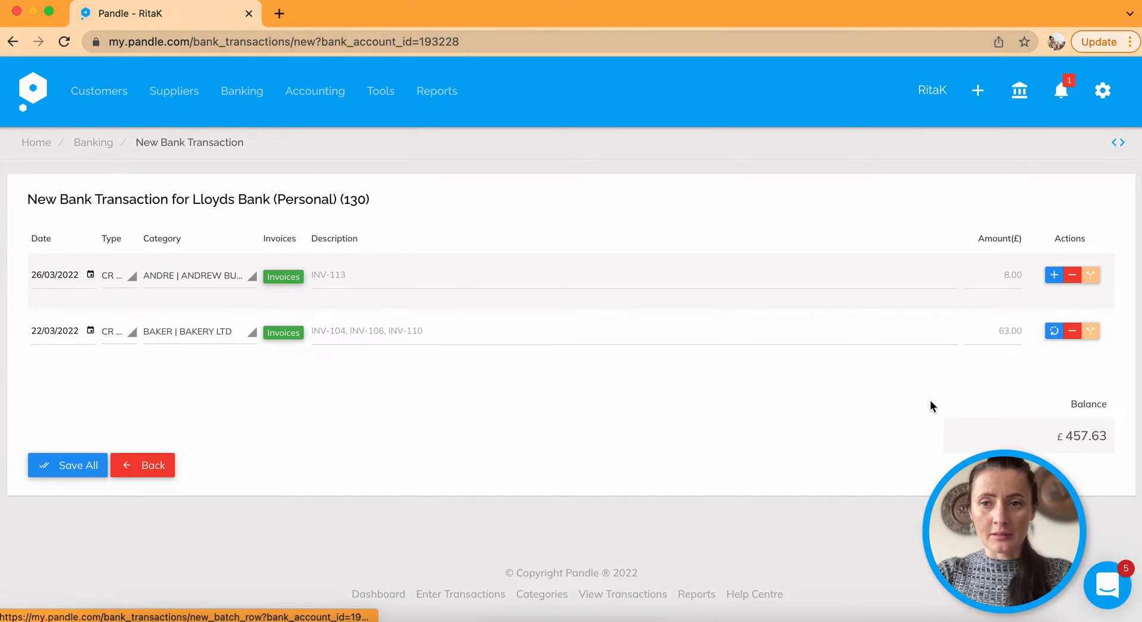
# Step: Add a third line dated 22/03/2022 as a supplier payment to Green Ltd
pyautogui.click(1054, 330)
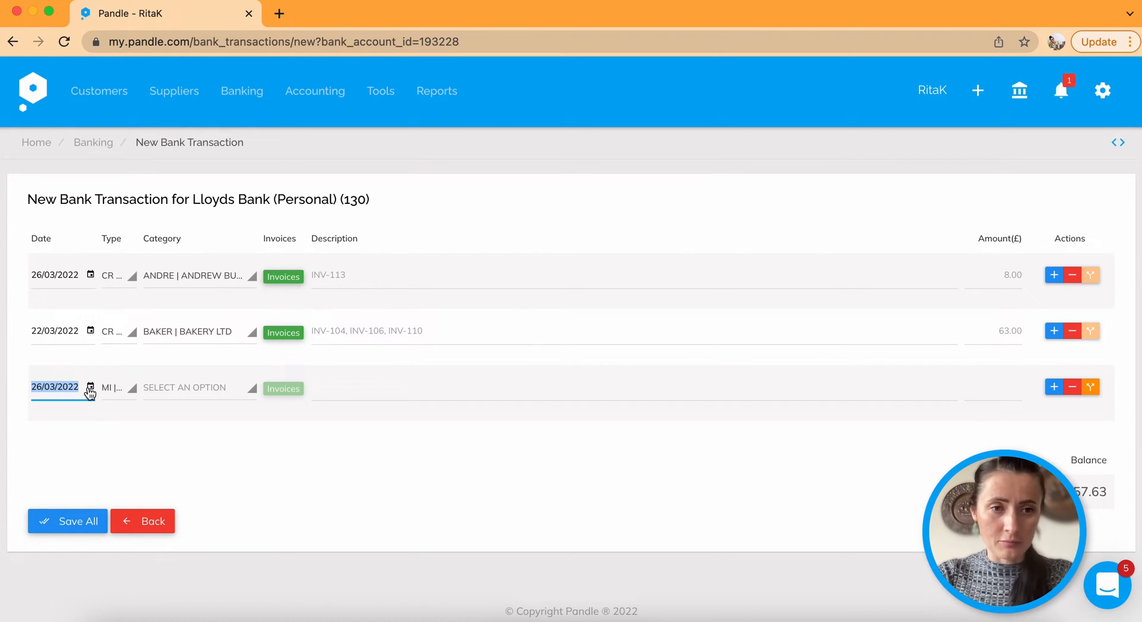
pyautogui.click(91, 387)
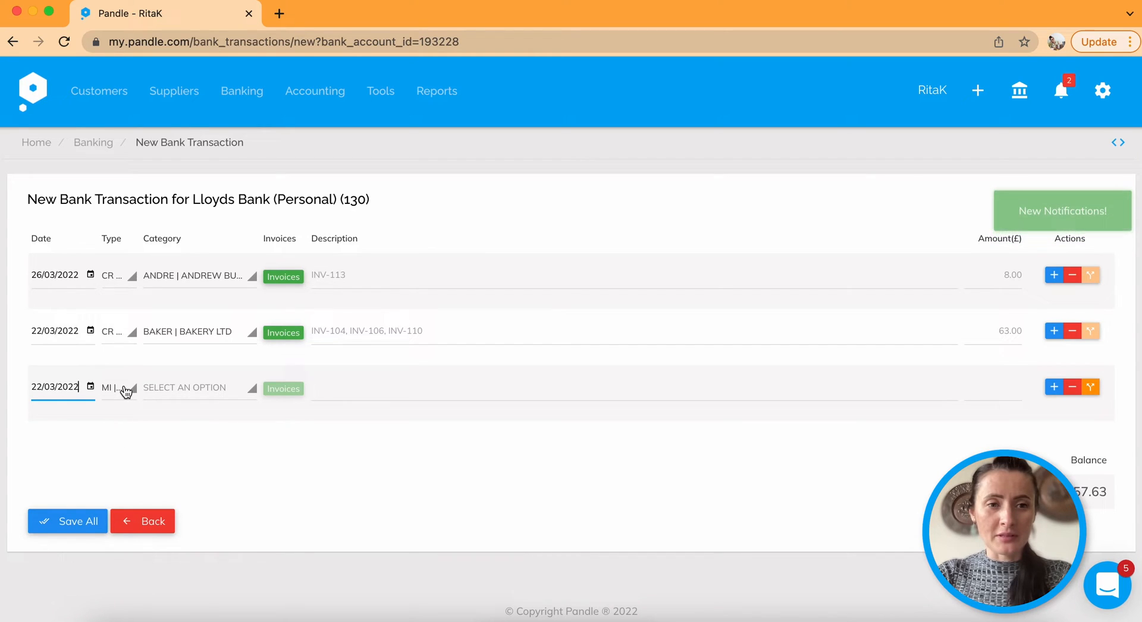
pyautogui.click(117, 387)
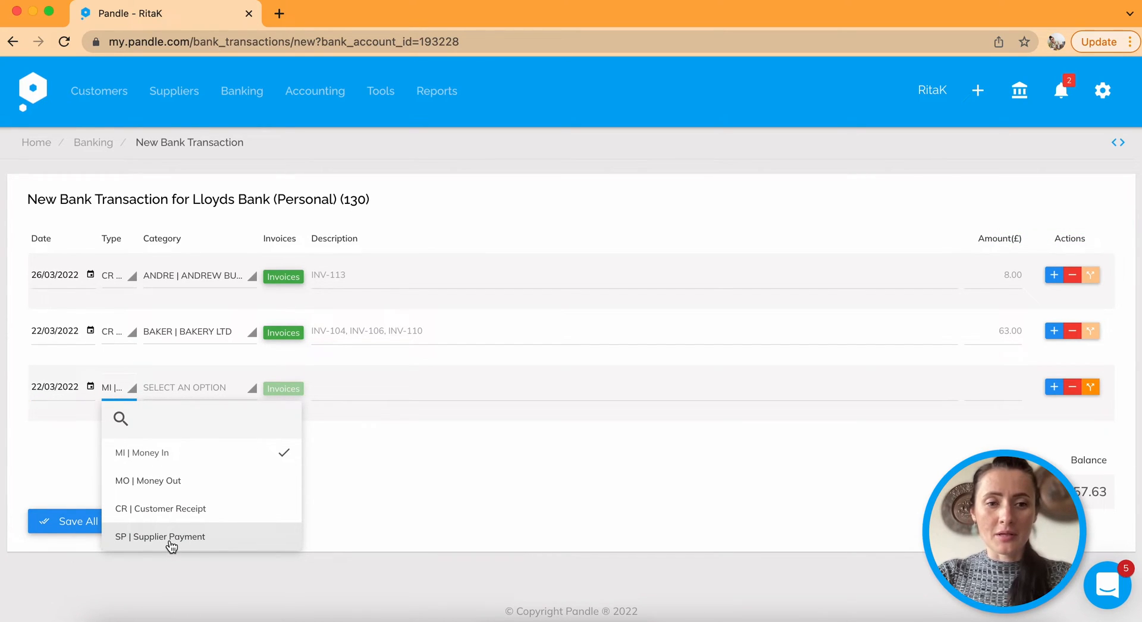
pyautogui.click(159, 536)
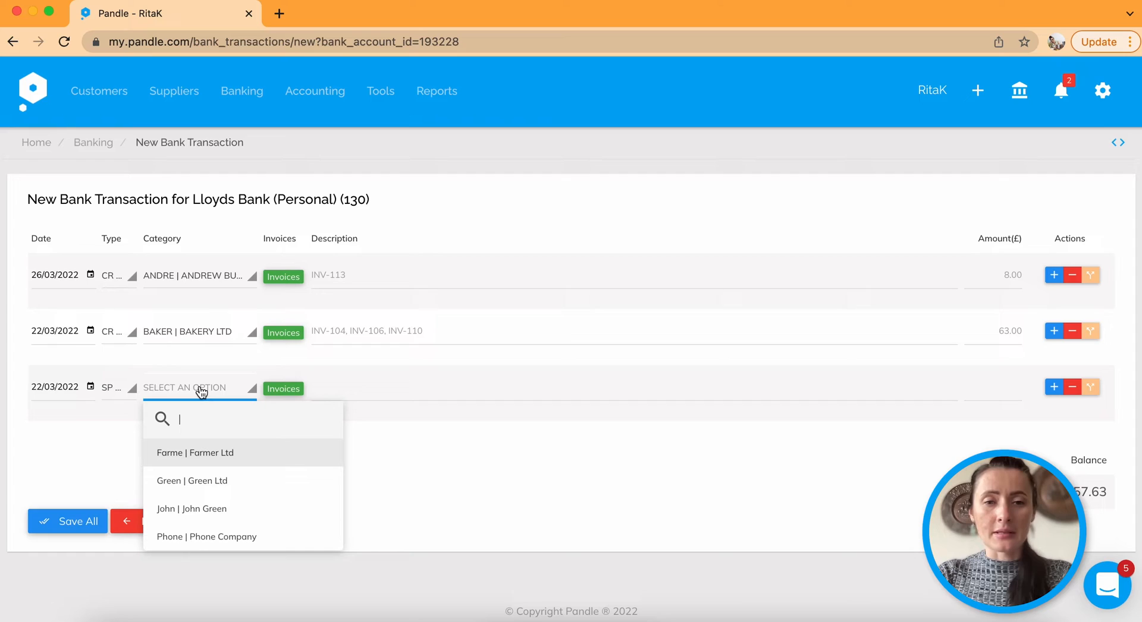
pyautogui.moveTo(217, 484)
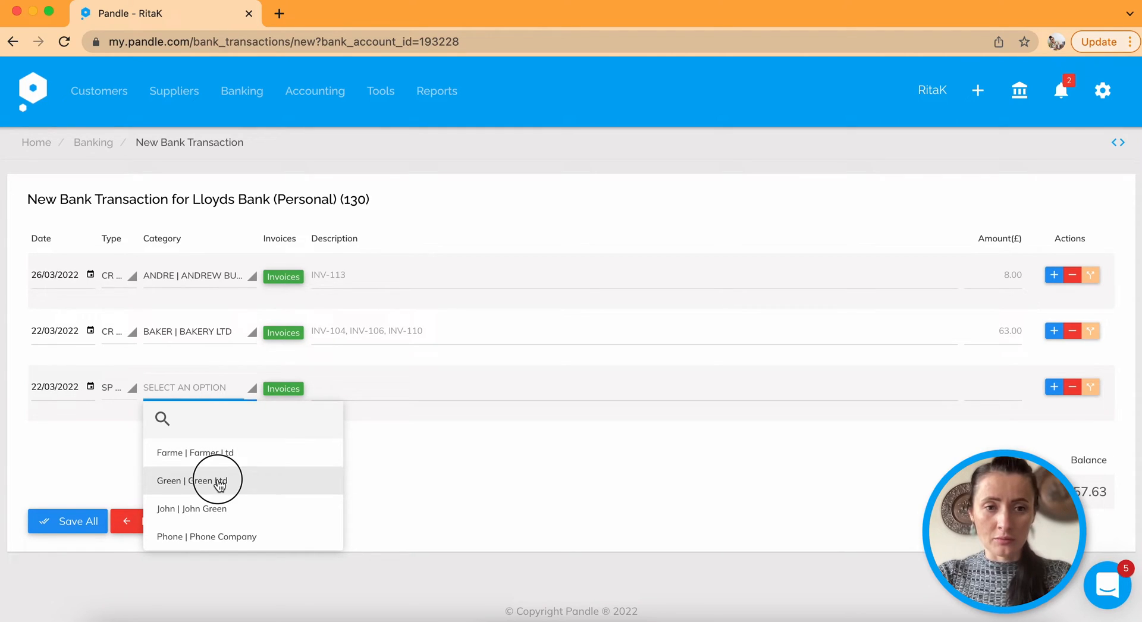
pyautogui.click(202, 480)
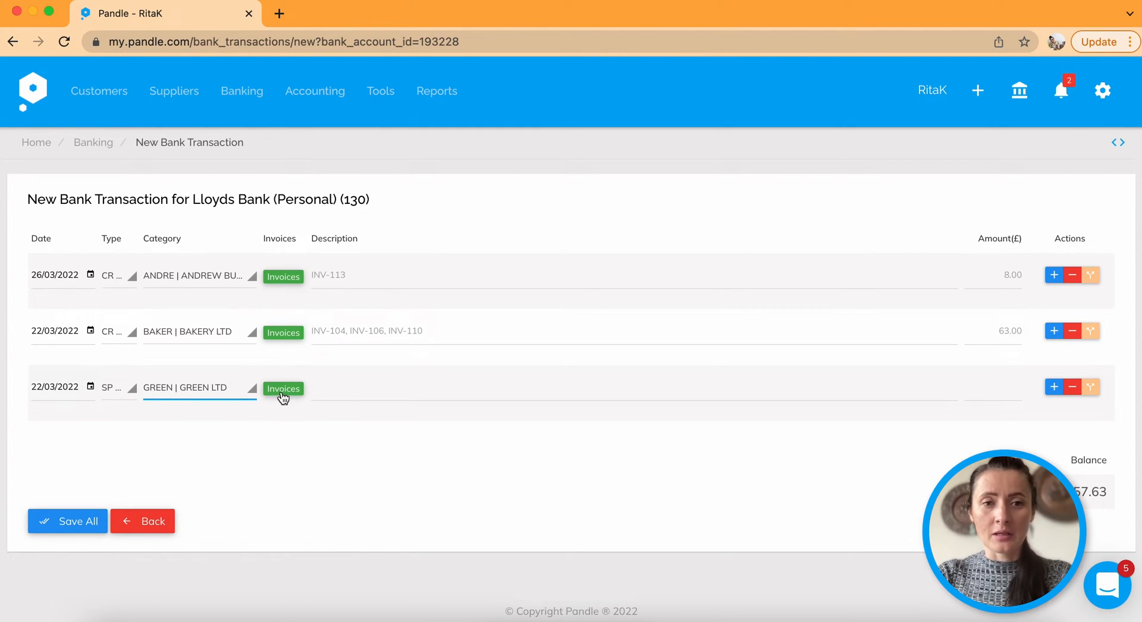
# Step: Pay Green Ltd invoices GREEN-1235 and GREEN-1236 in full, totalling £20.00
pyautogui.click(282, 388)
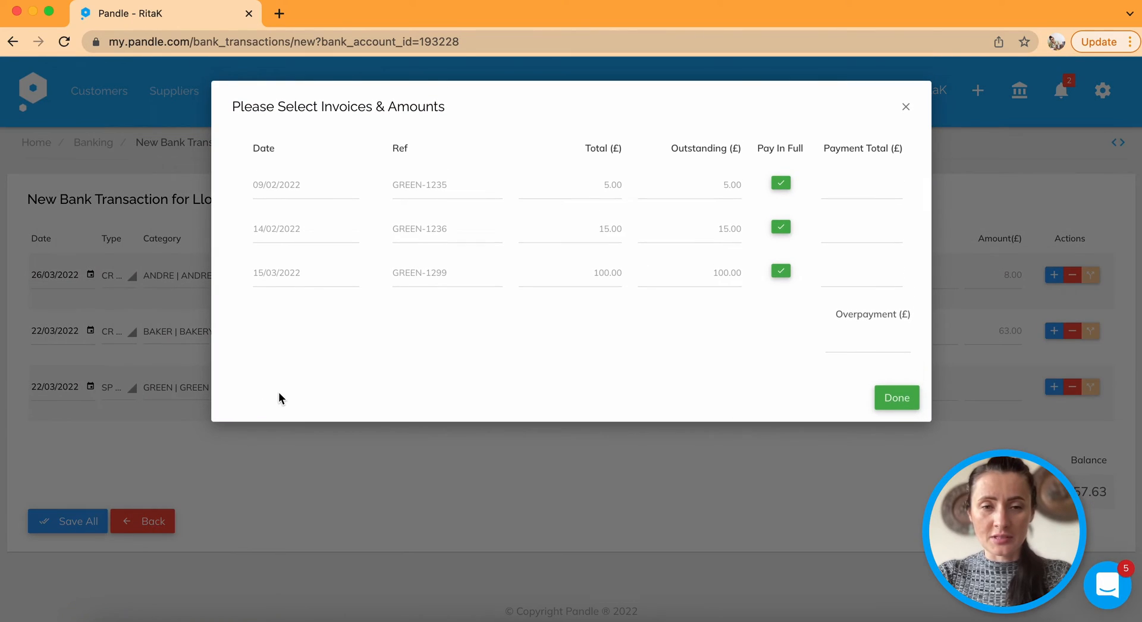
pyautogui.moveTo(756, 176)
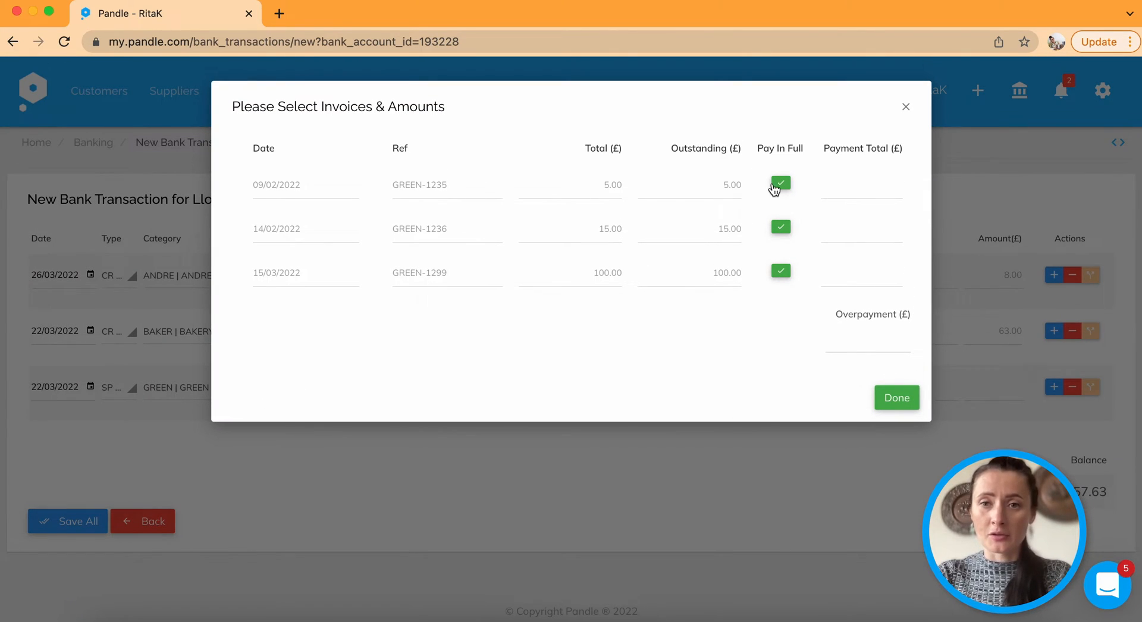
pyautogui.click(780, 182)
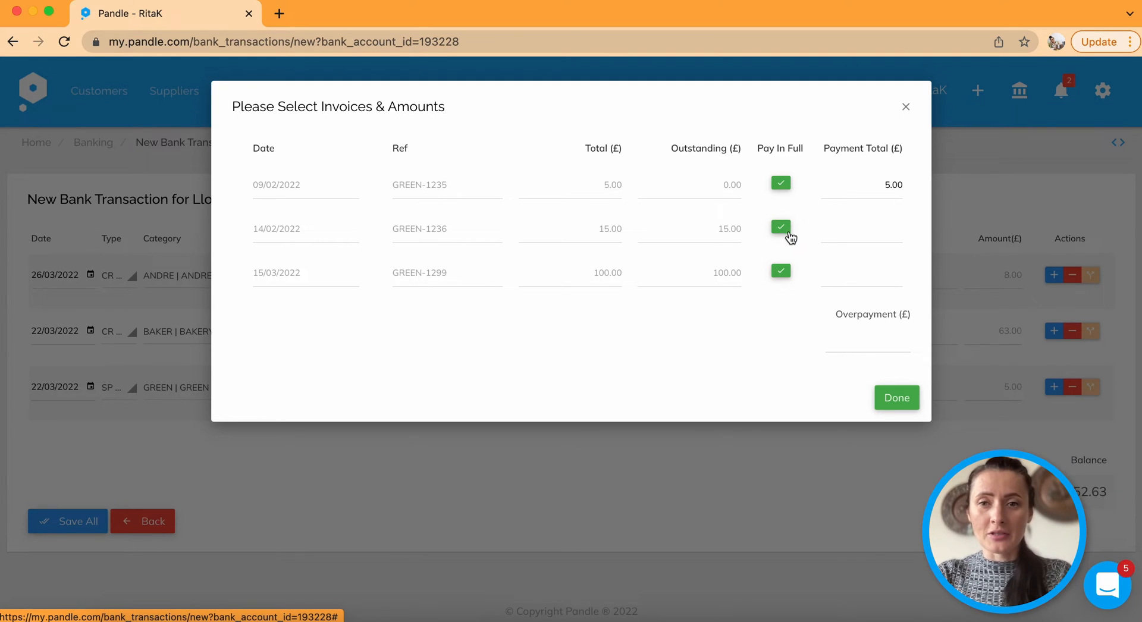
pyautogui.click(780, 227)
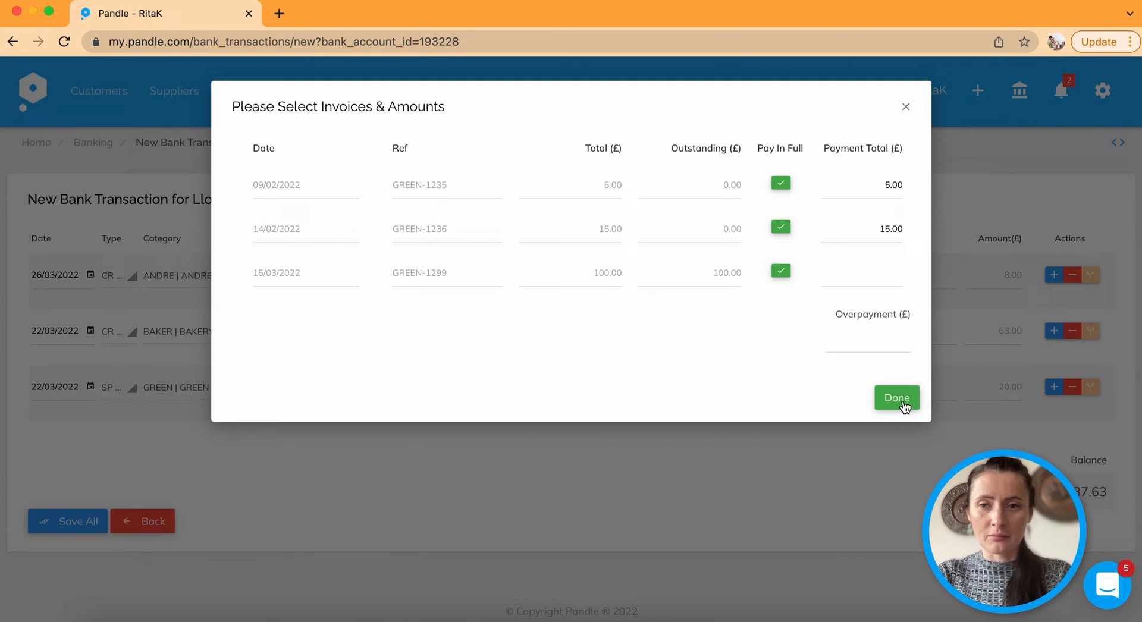
pyautogui.click(896, 398)
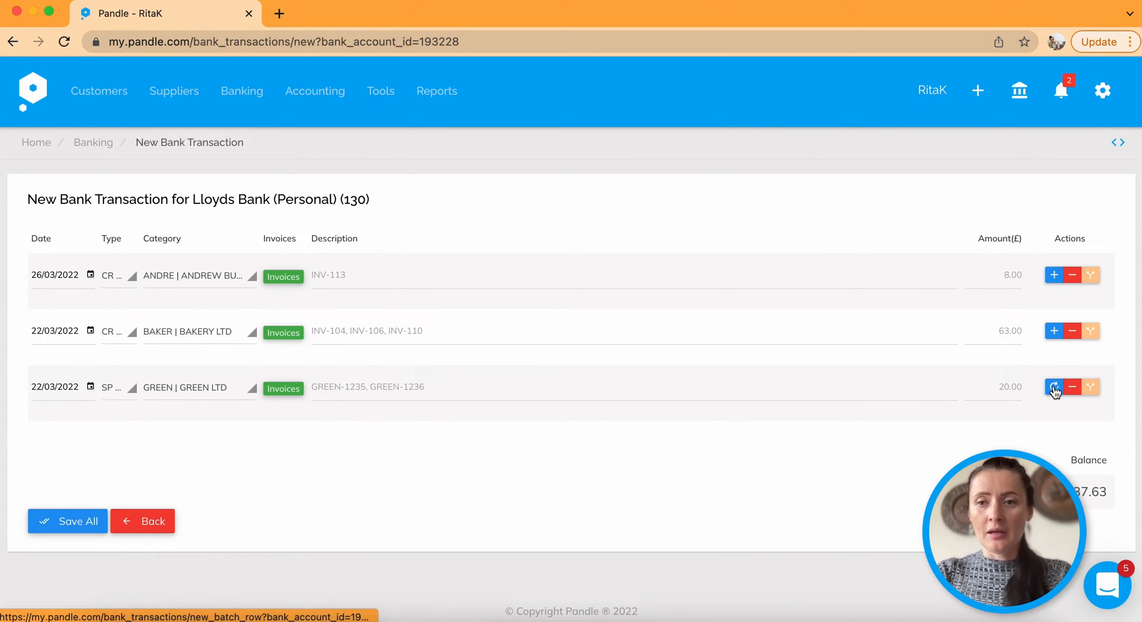
# Step: Add a fourth line dated 25/03/2022 as a supplier payment to Farmer Ltd
pyautogui.click(1053, 387)
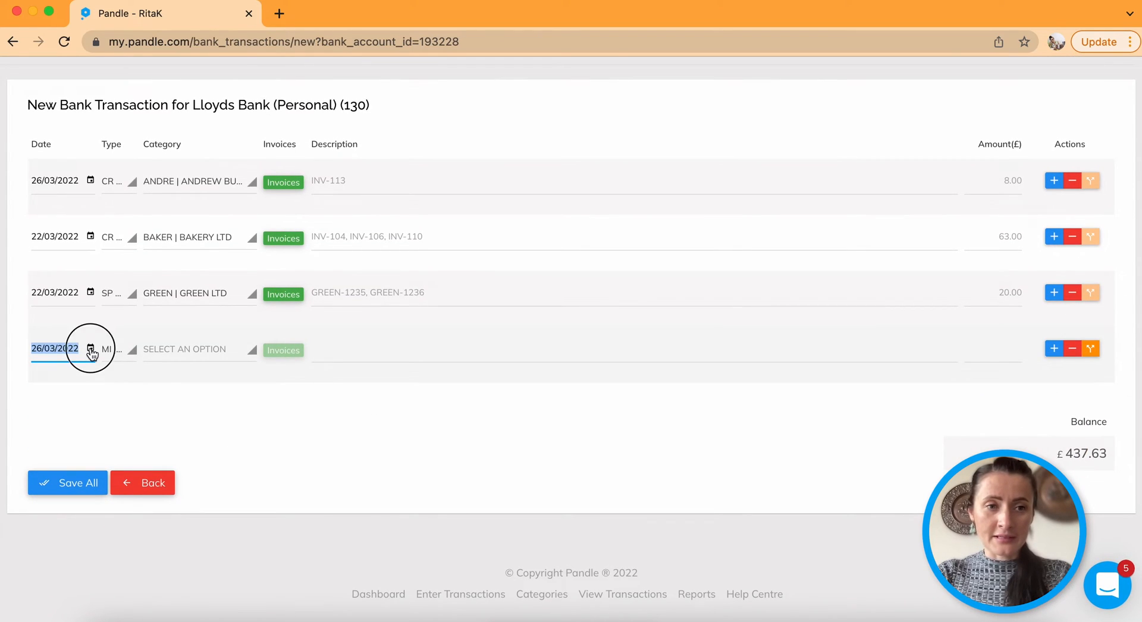
pyautogui.write('25/03/2022')
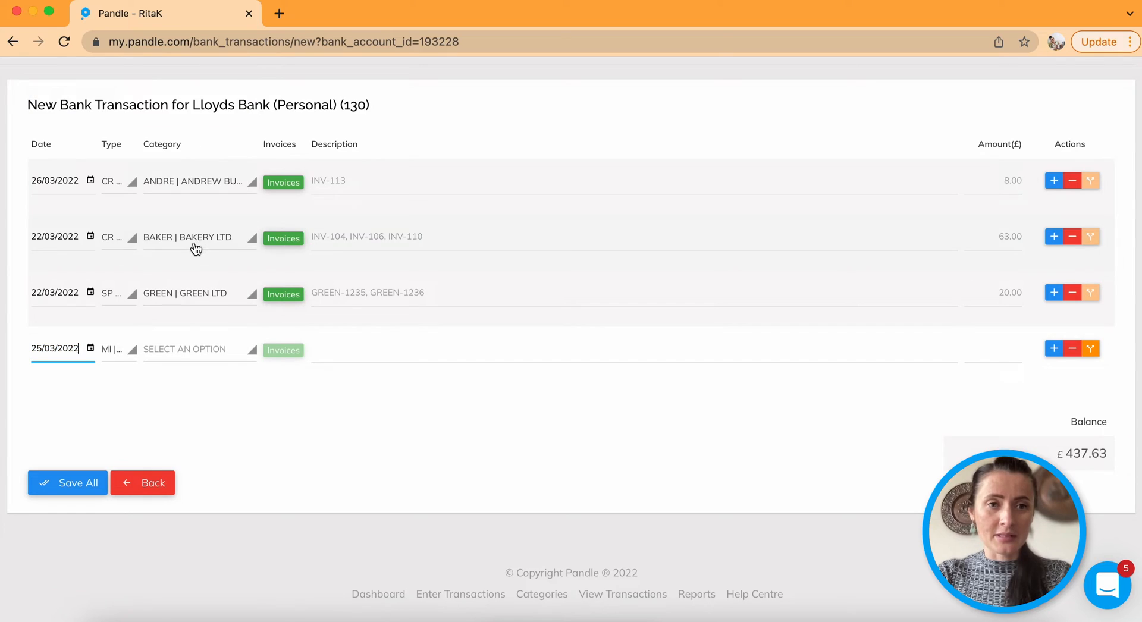
pyautogui.click(117, 349)
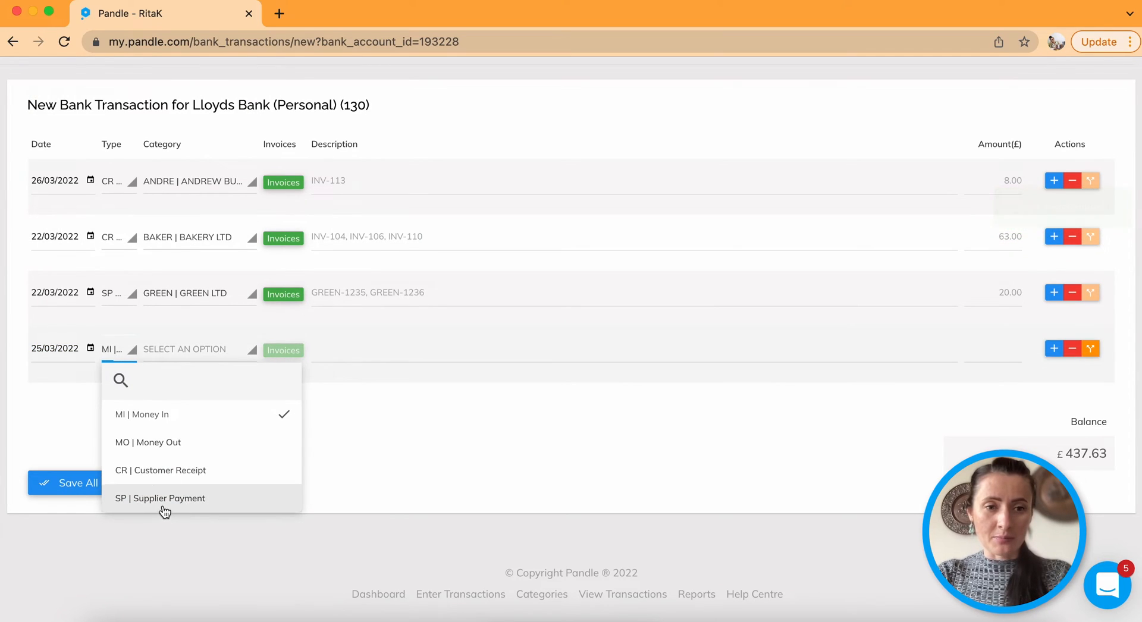
pyautogui.click(160, 498)
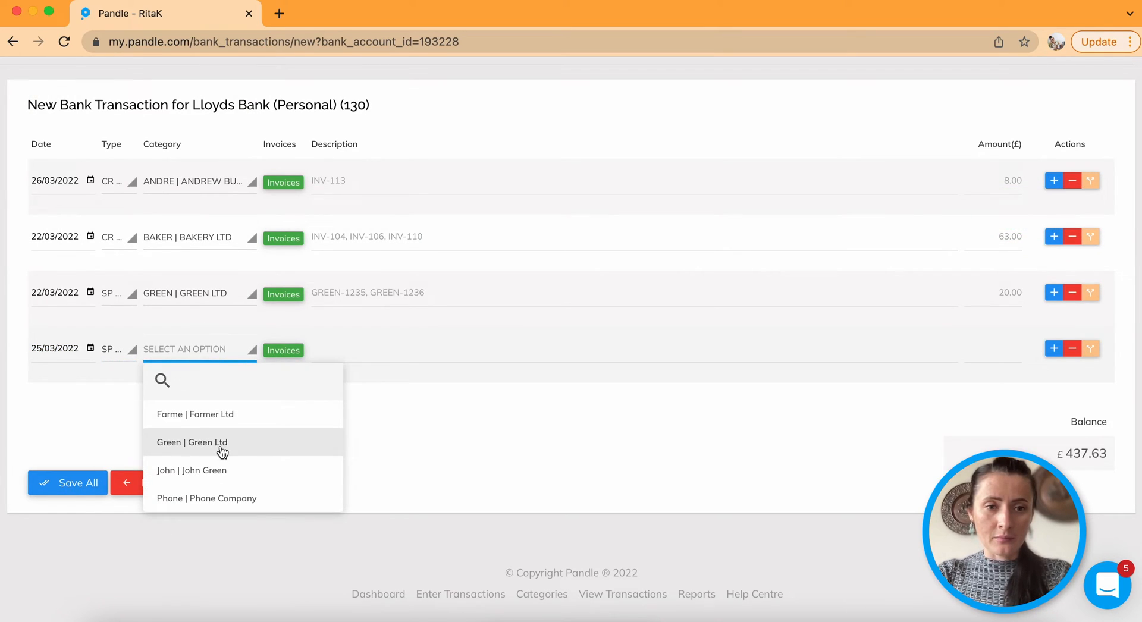
pyautogui.moveTo(222, 470)
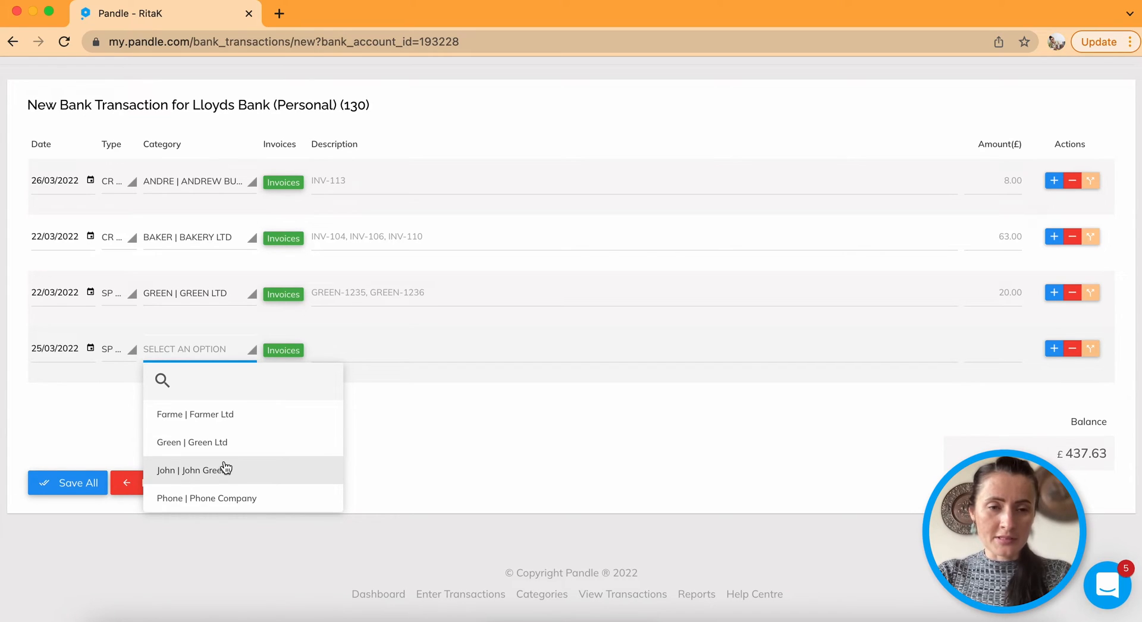
pyautogui.click(195, 415)
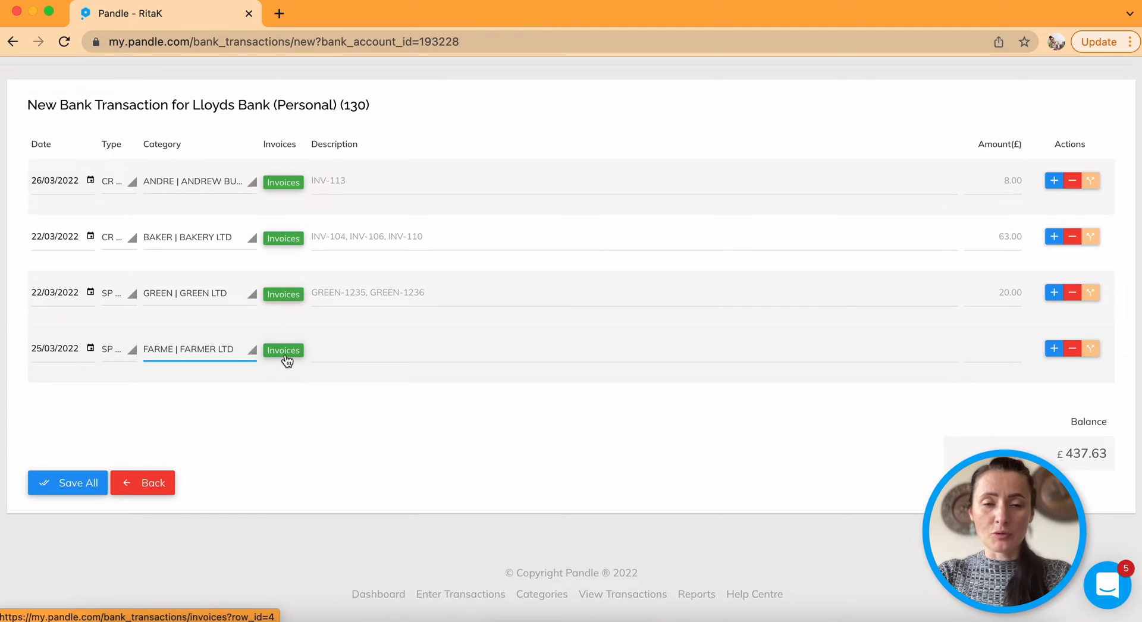
# Step: Pay Farmer Ltd invoices INV-124 and INV-125 in full, totalling £175.00
pyautogui.click(284, 350)
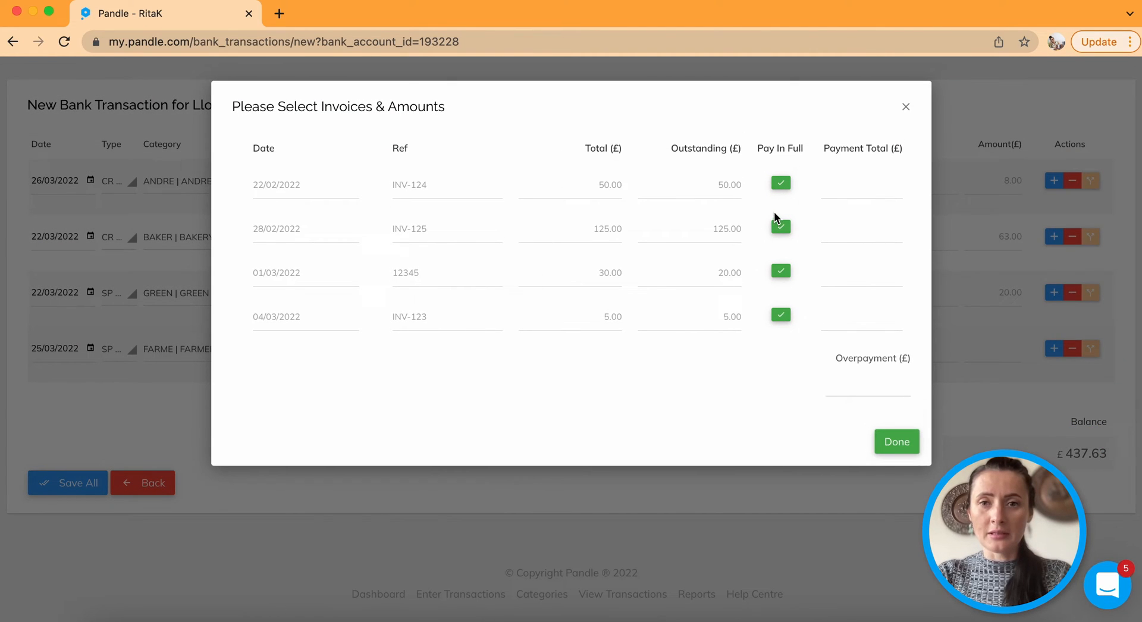
pyautogui.click(780, 227)
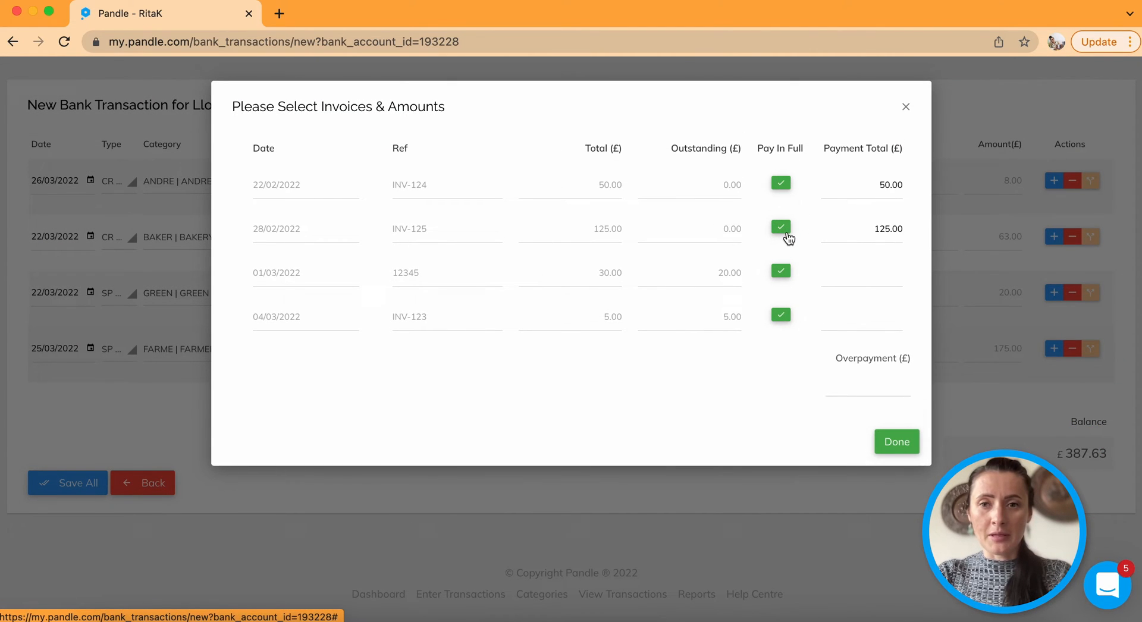
pyautogui.click(896, 441)
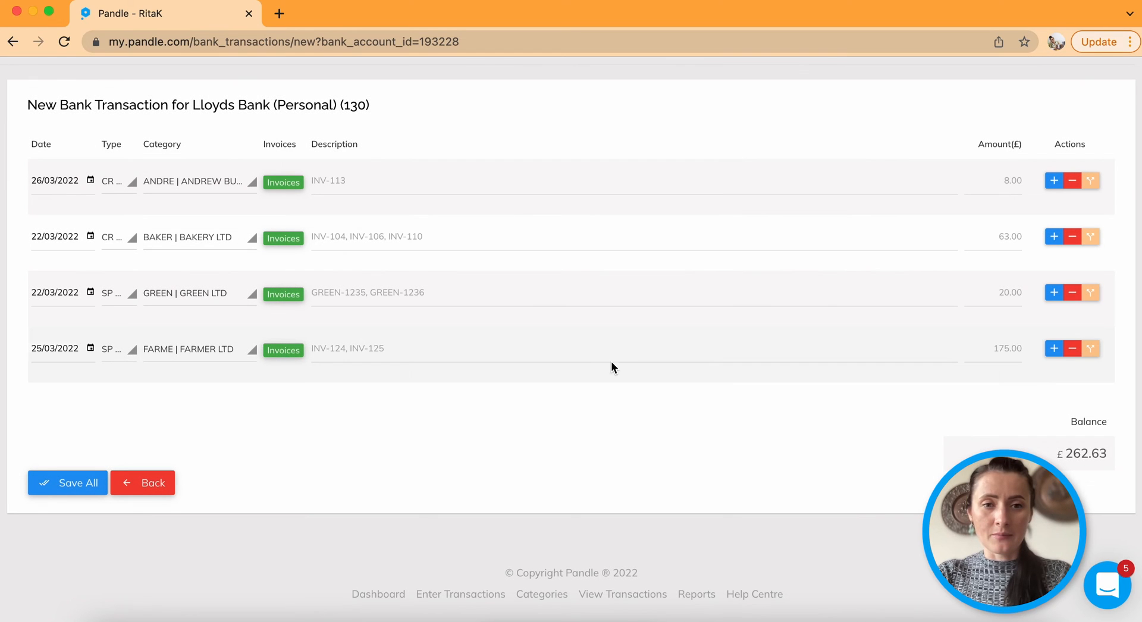
pyautogui.moveTo(1074, 374)
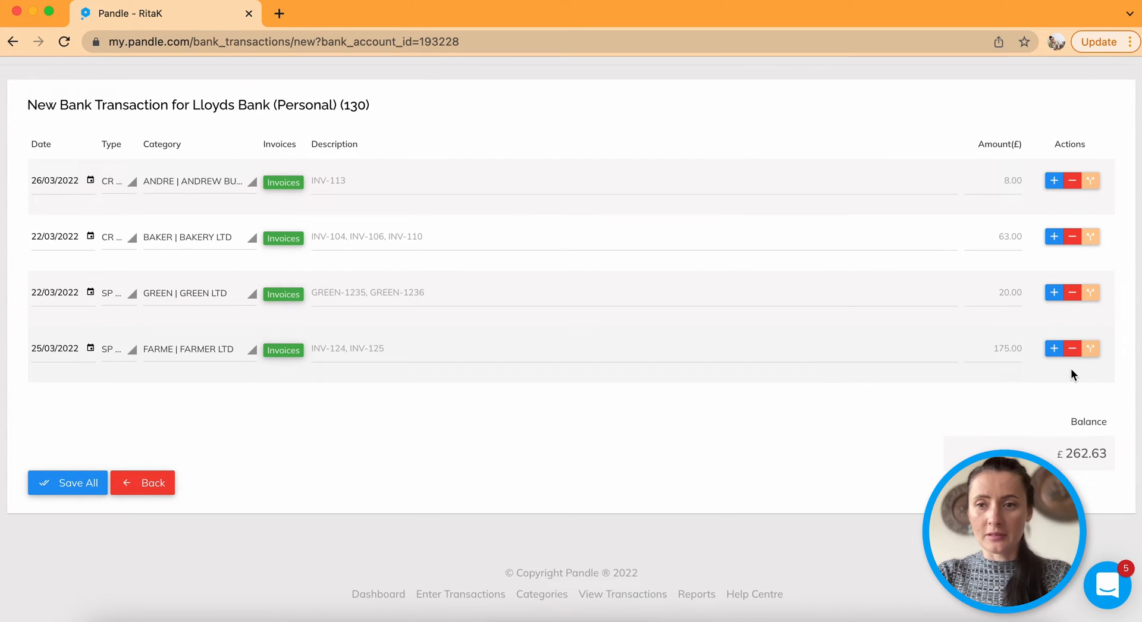
# Step: Add a fifth line dated 26/03/2022 paying Phone Company £250.00 for invoice OE-1234
pyautogui.click(1053, 348)
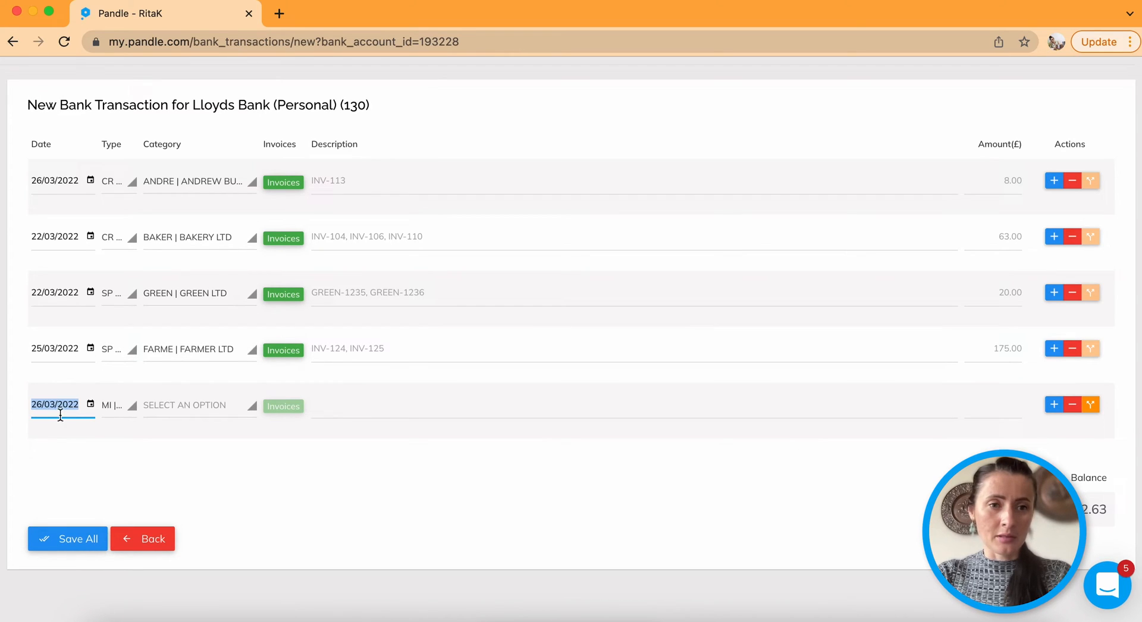
pyautogui.click(55, 404)
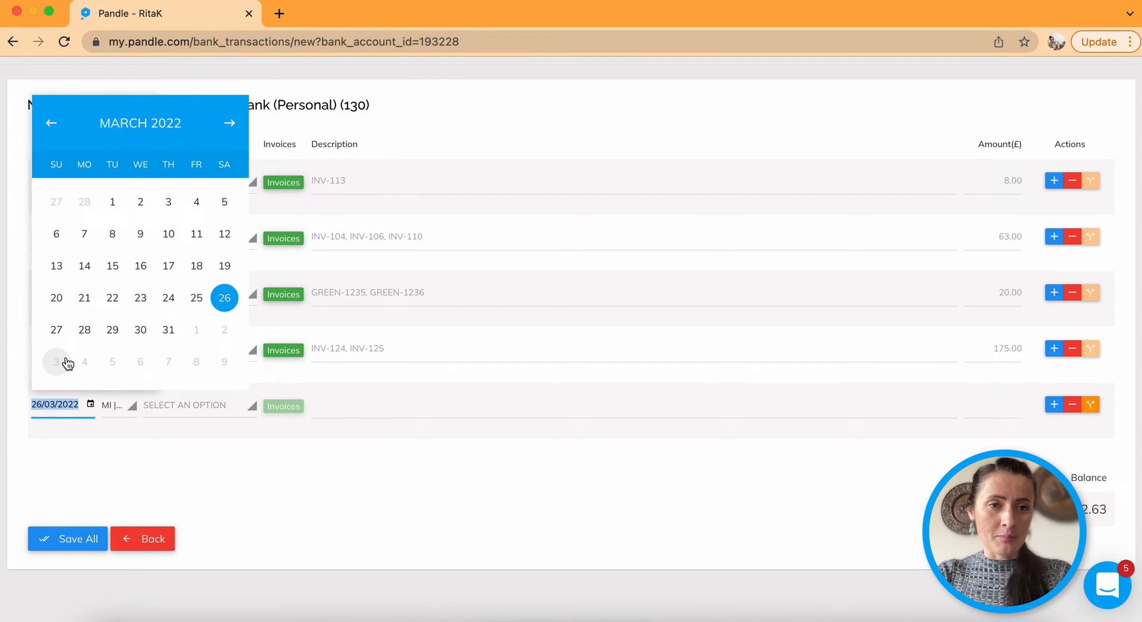
pyautogui.click(113, 405)
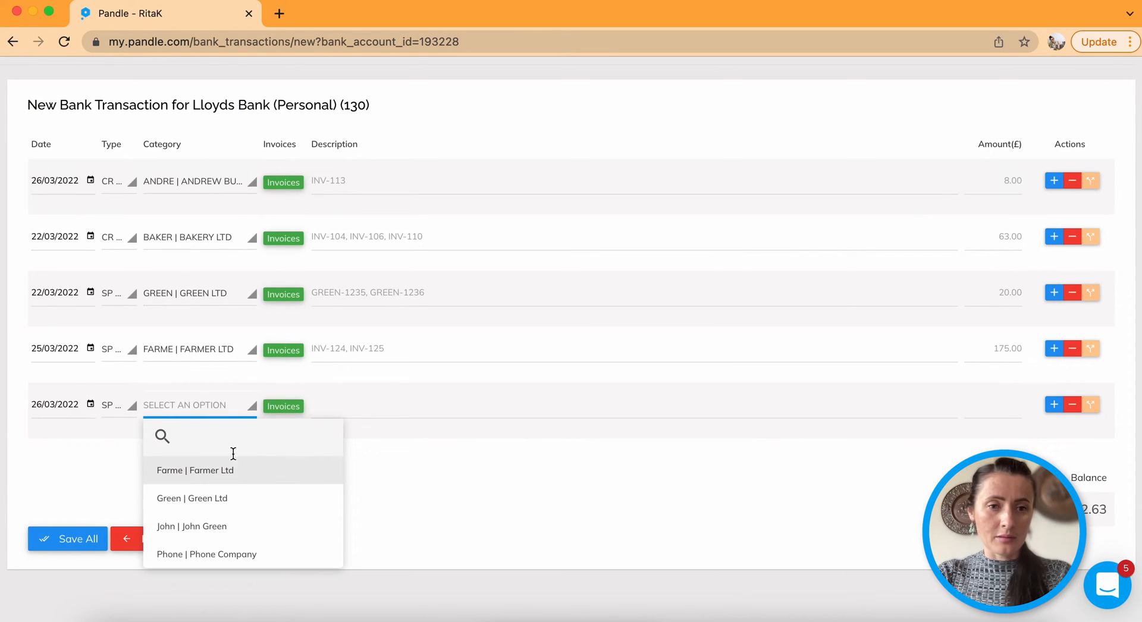
pyautogui.click(206, 555)
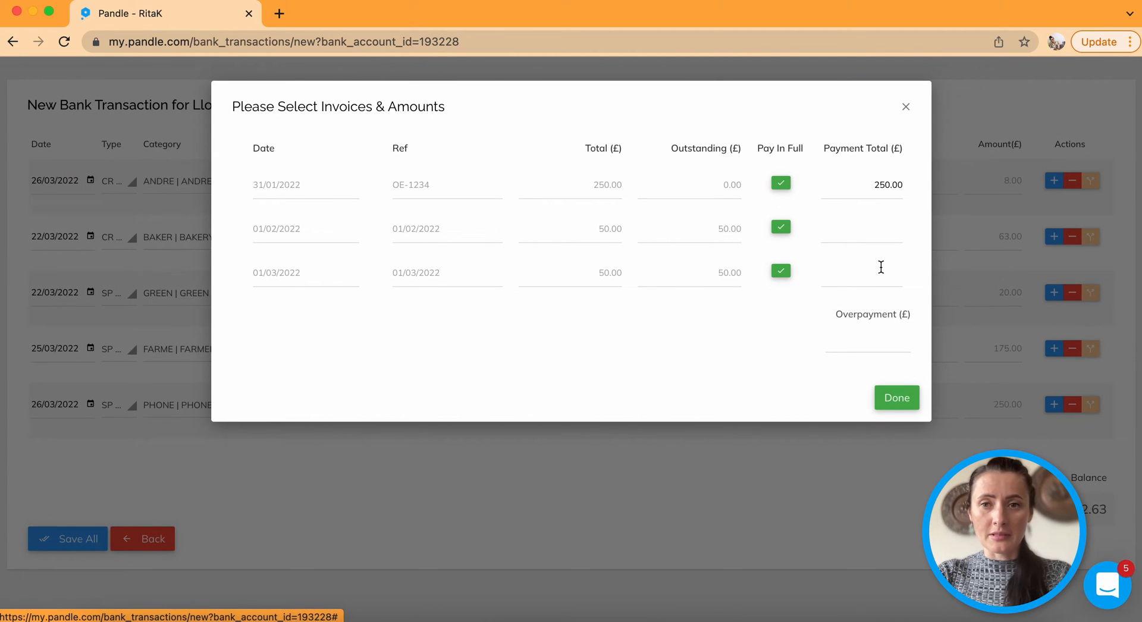
pyautogui.click(896, 398)
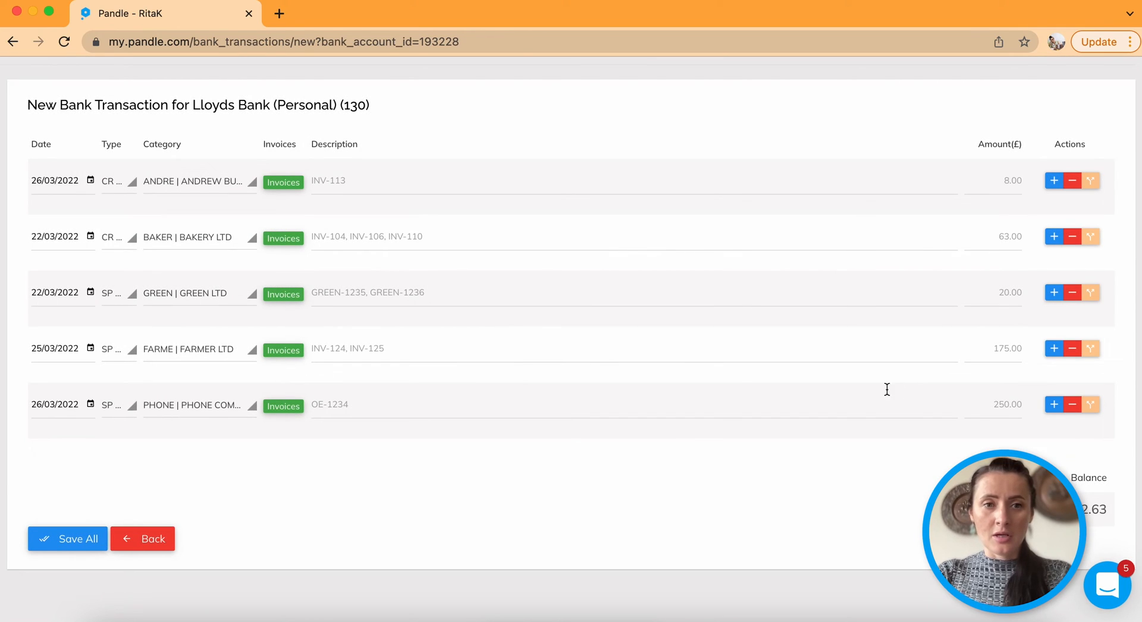
pyautogui.moveTo(416, 480)
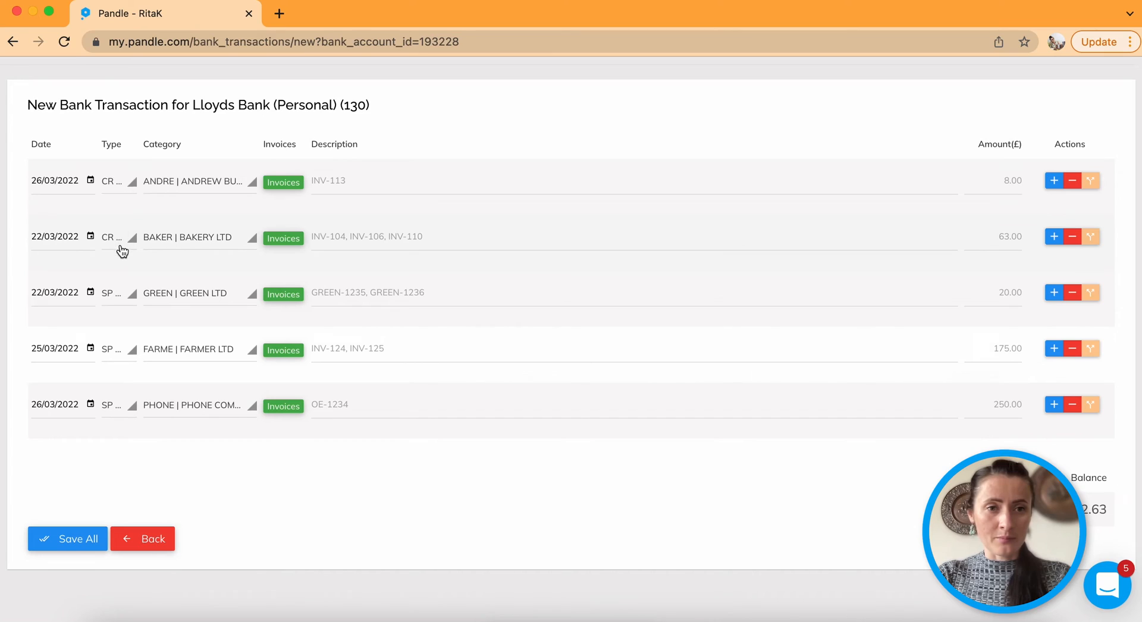
# Step: Save all five Lloyds Bank transactions, leaving a £12.63 balance
pyautogui.click(115, 237)
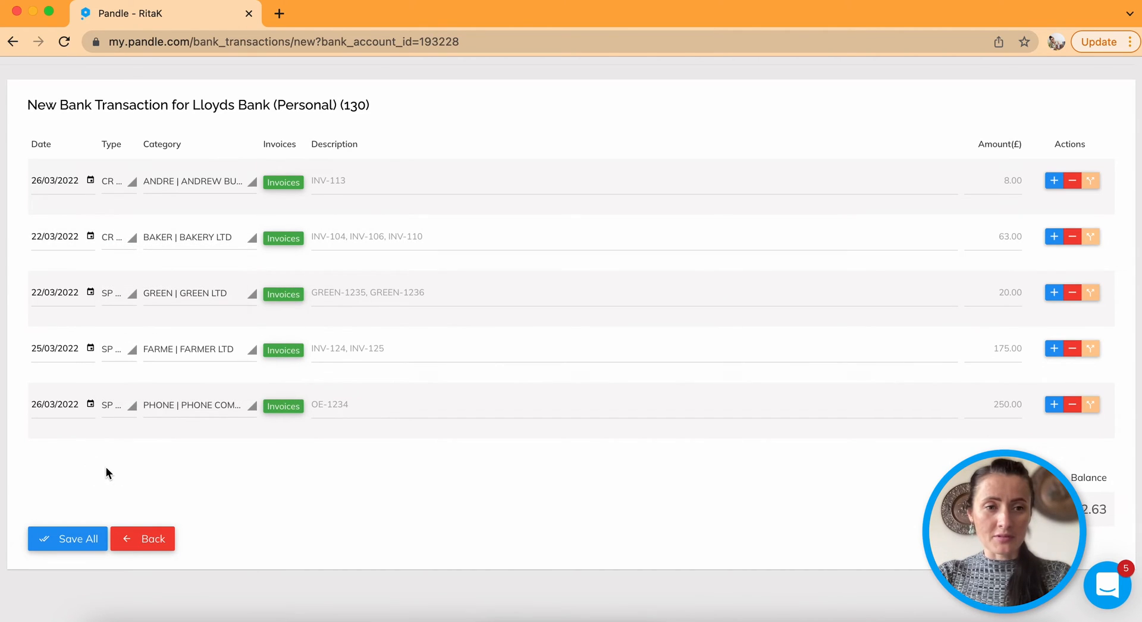
pyautogui.click(67, 538)
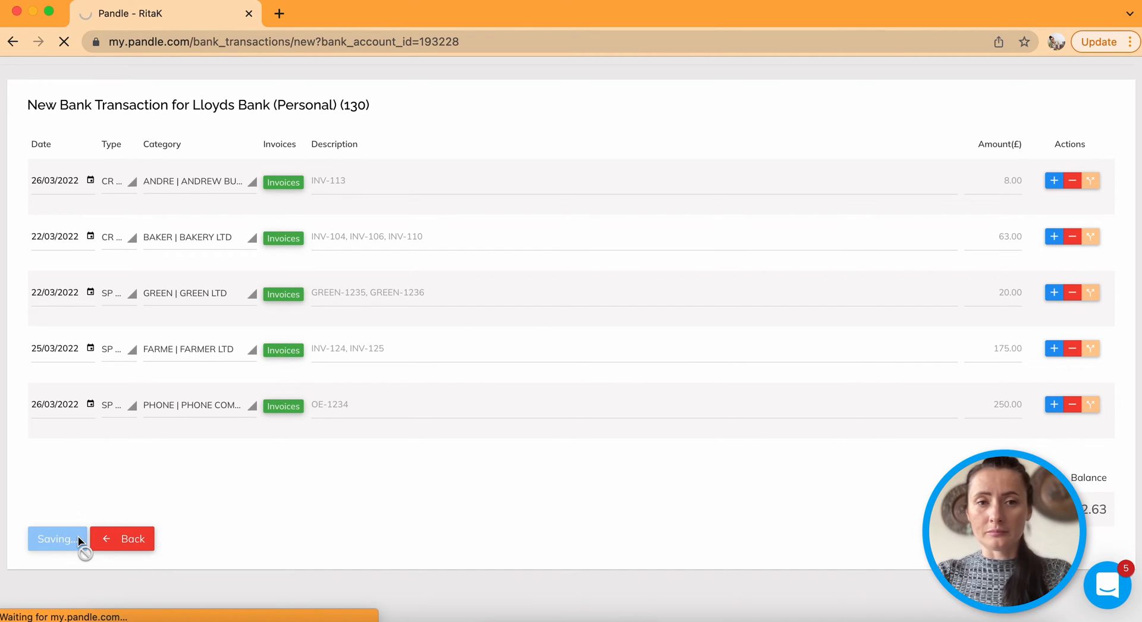
pyautogui.click(57, 538)
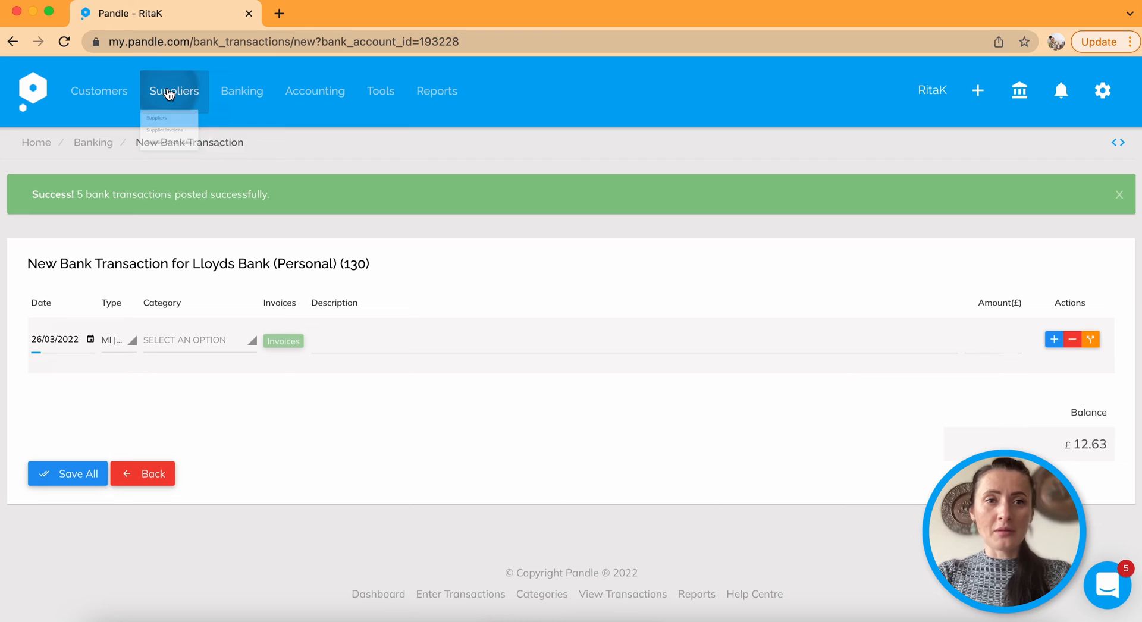
# Step: Check the Payables Report now totals £225.00, then return to the customer list
pyautogui.click(165, 129)
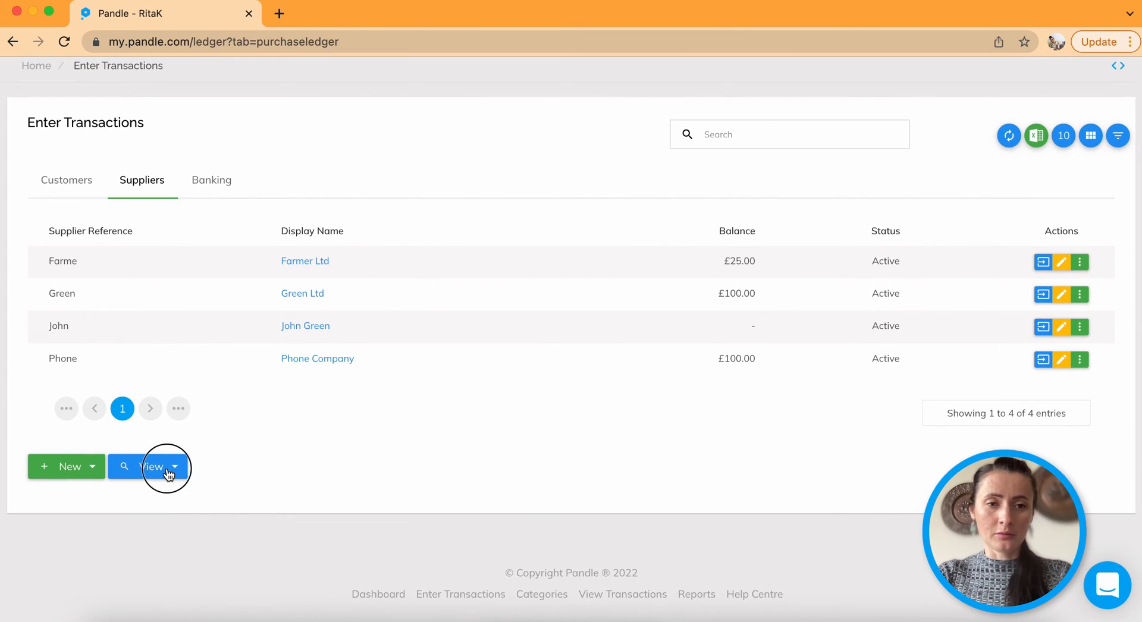
pyautogui.click(153, 466)
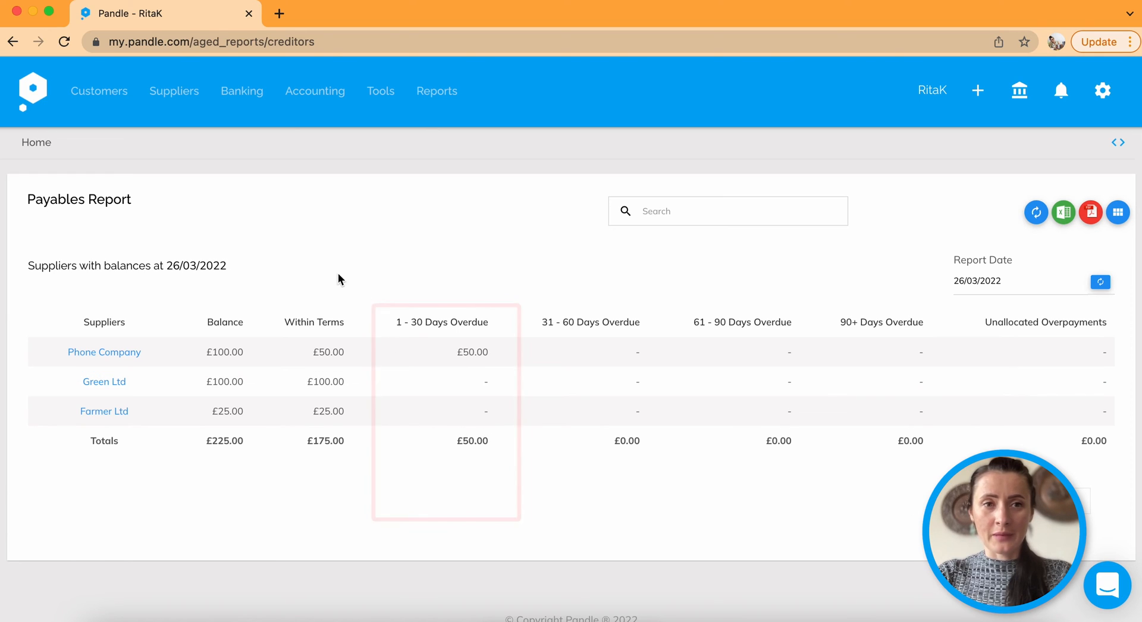
pyautogui.click(98, 91)
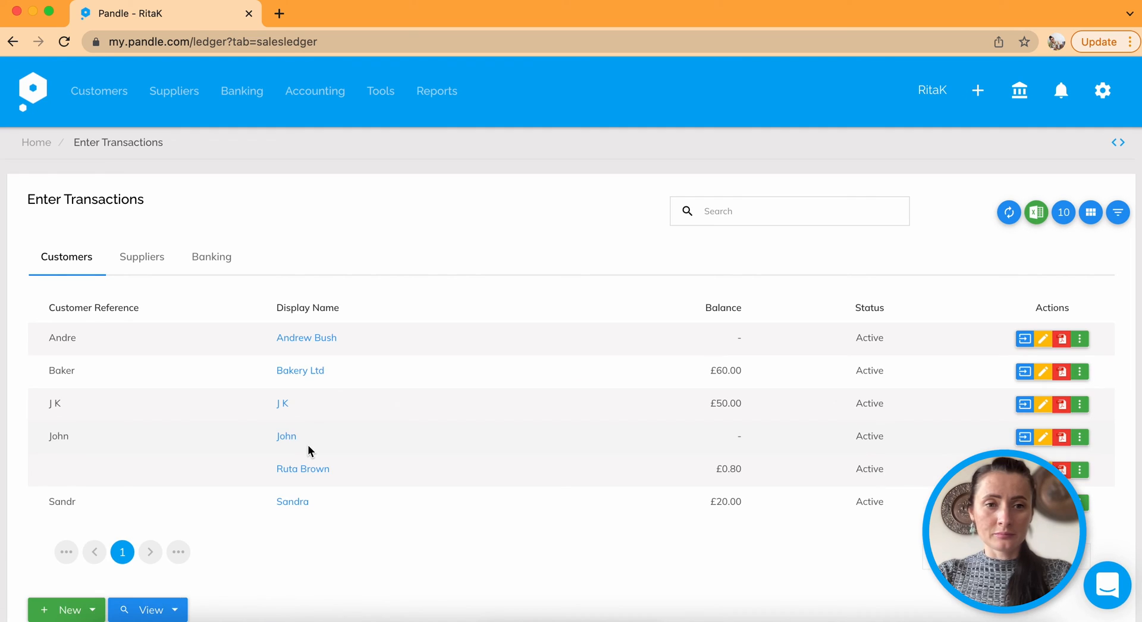
# Step: Open the Receivables report from the customer list's View menu
pyautogui.click(147, 474)
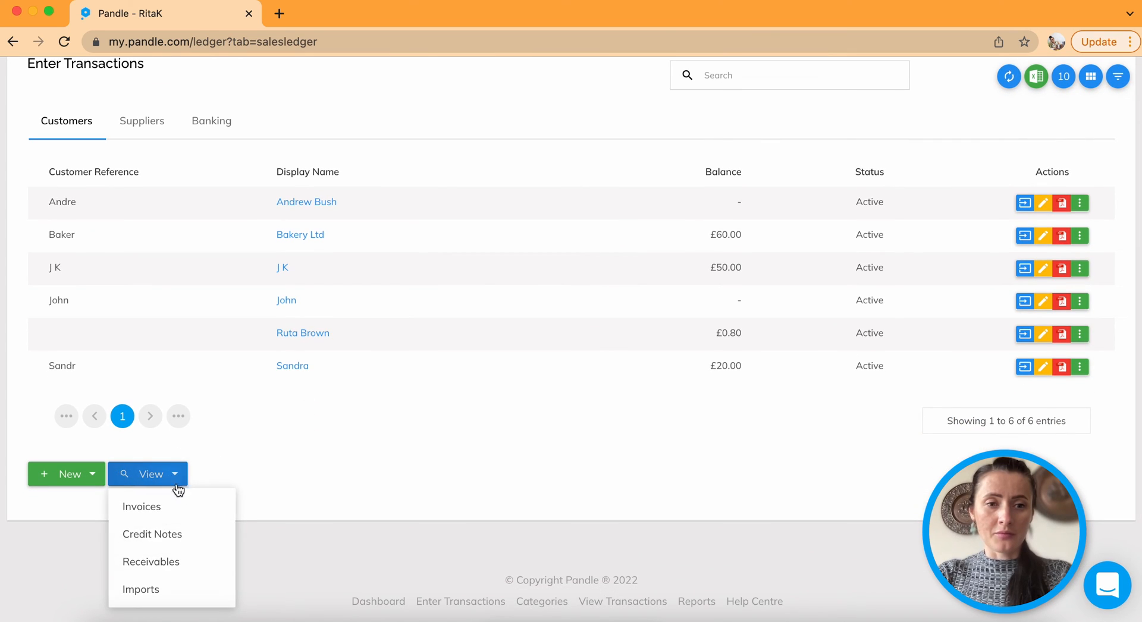
pyautogui.click(151, 561)
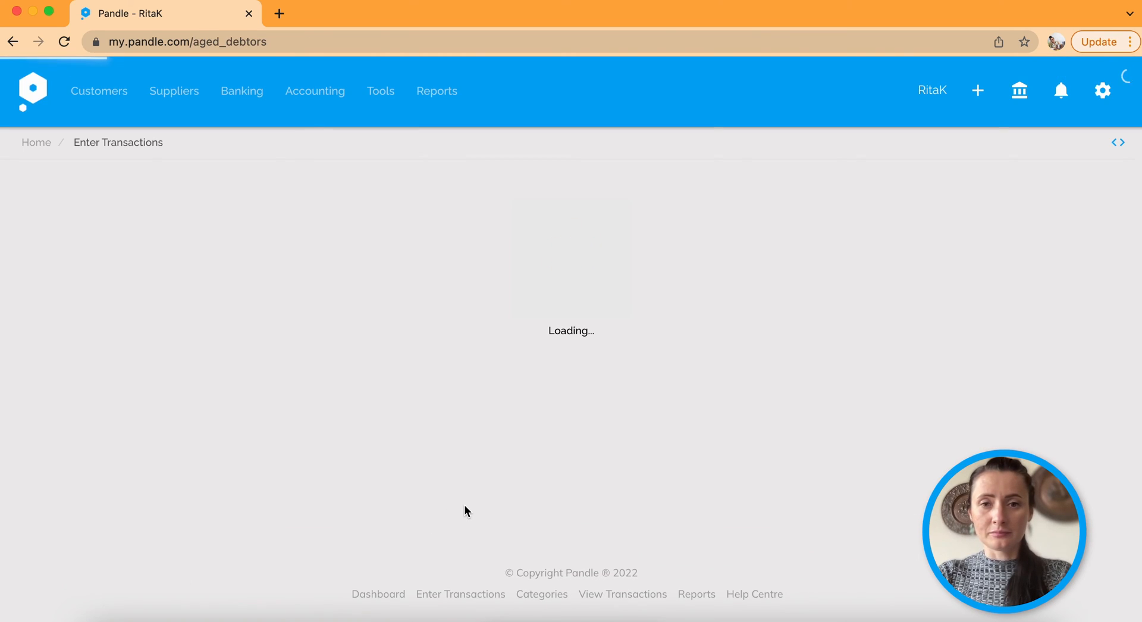